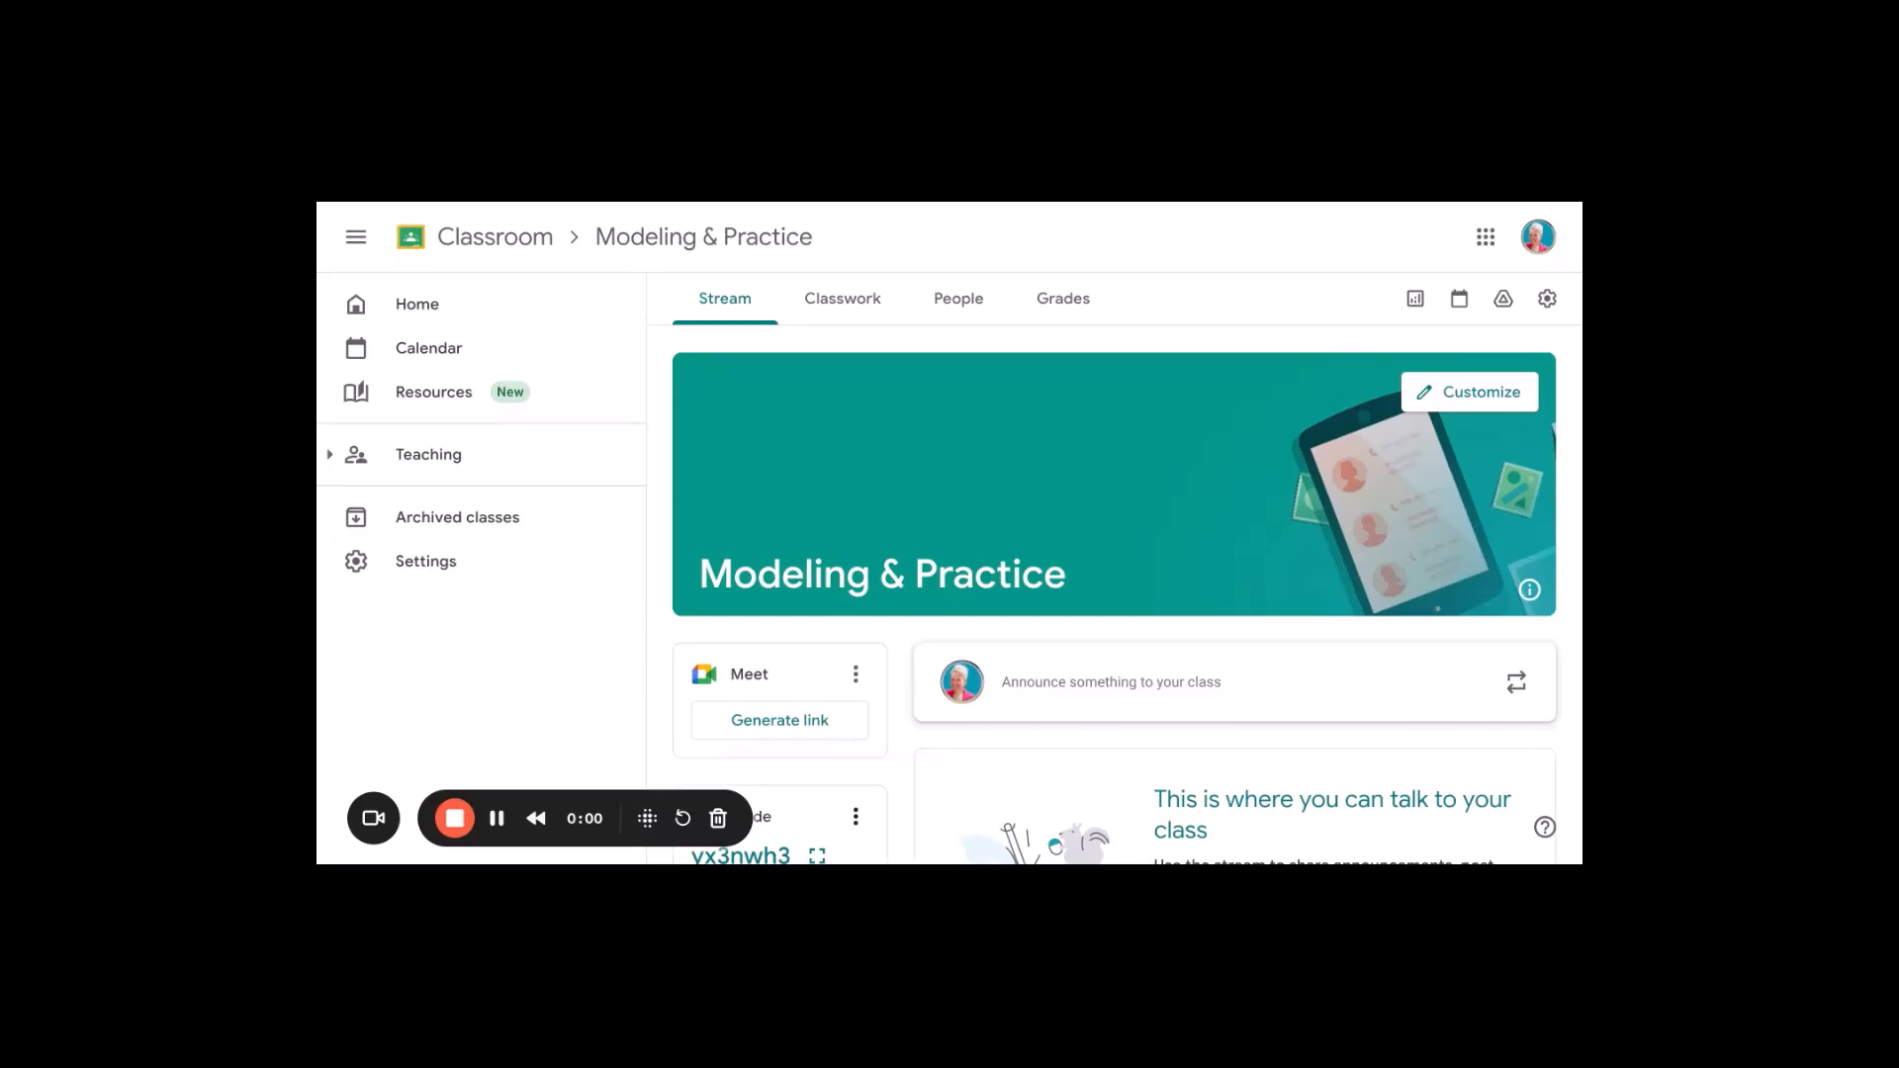
mouse_move(419, 391)
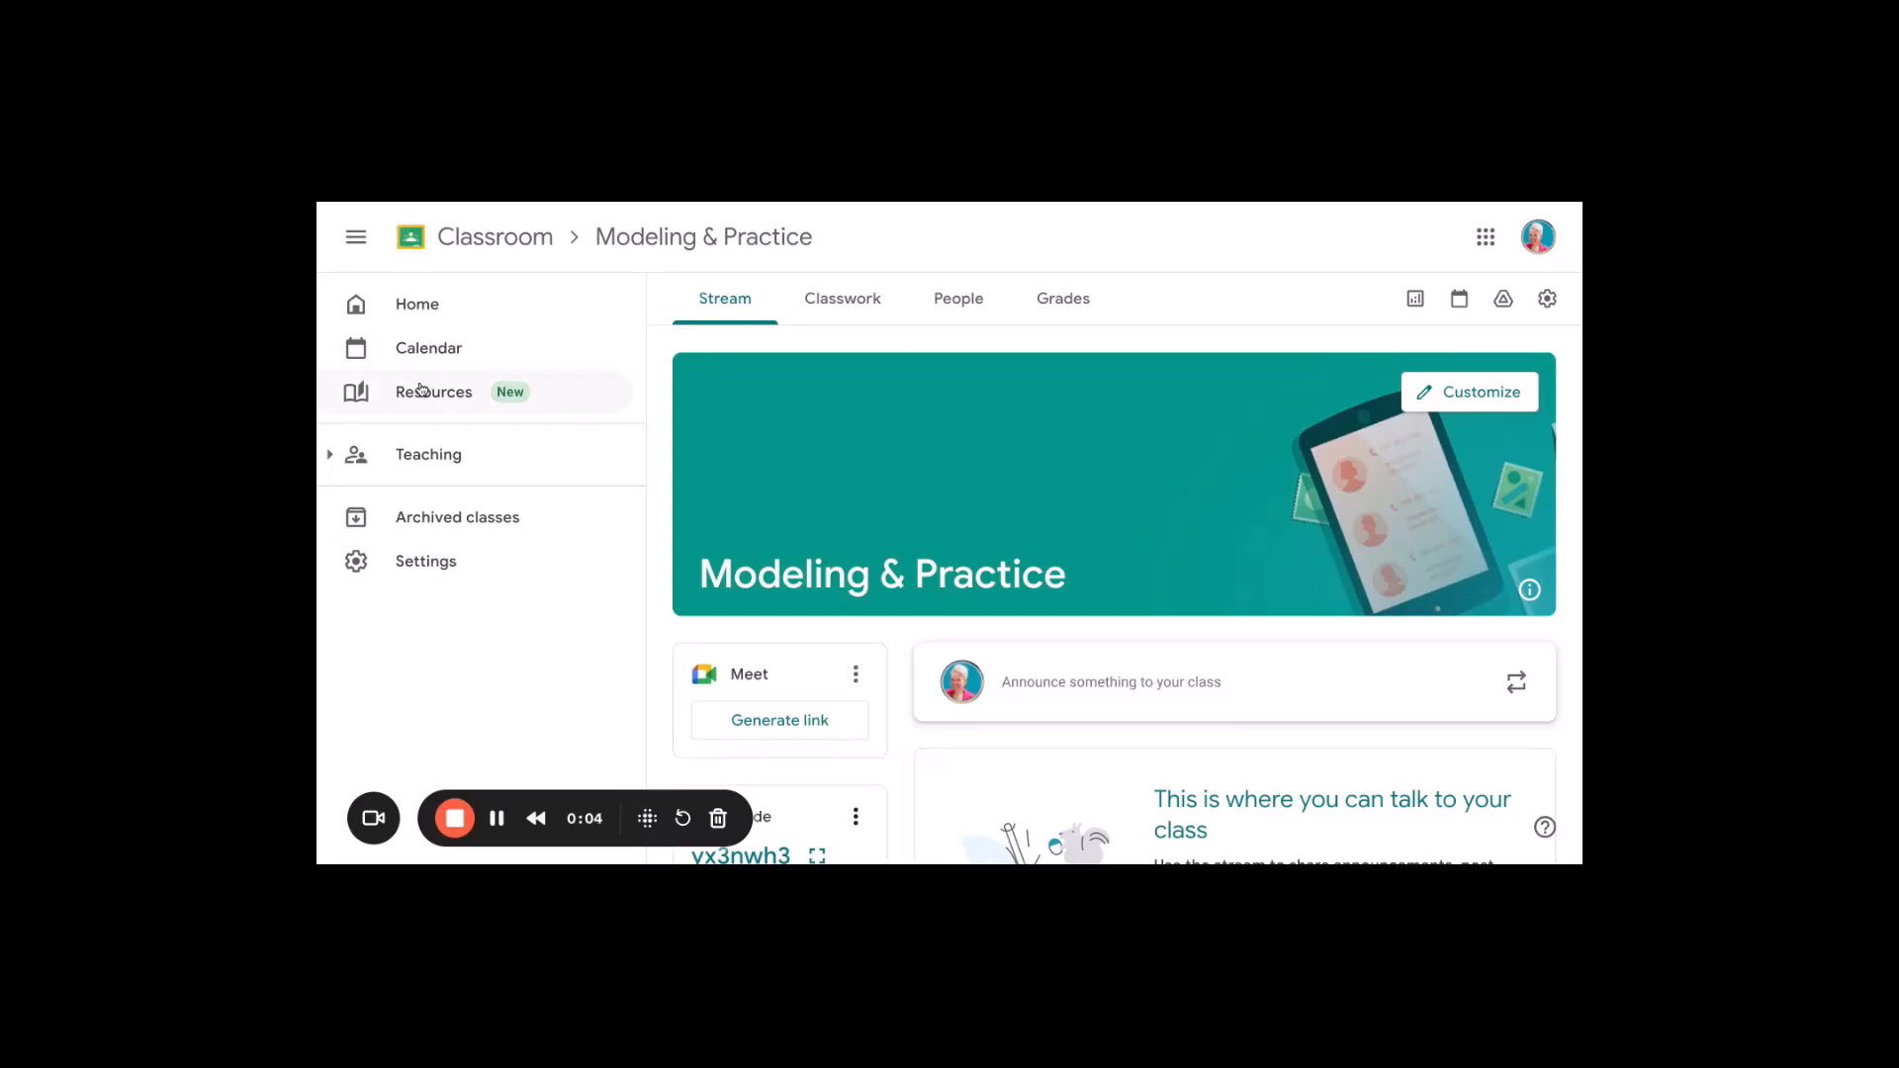
mouse_move(419, 318)
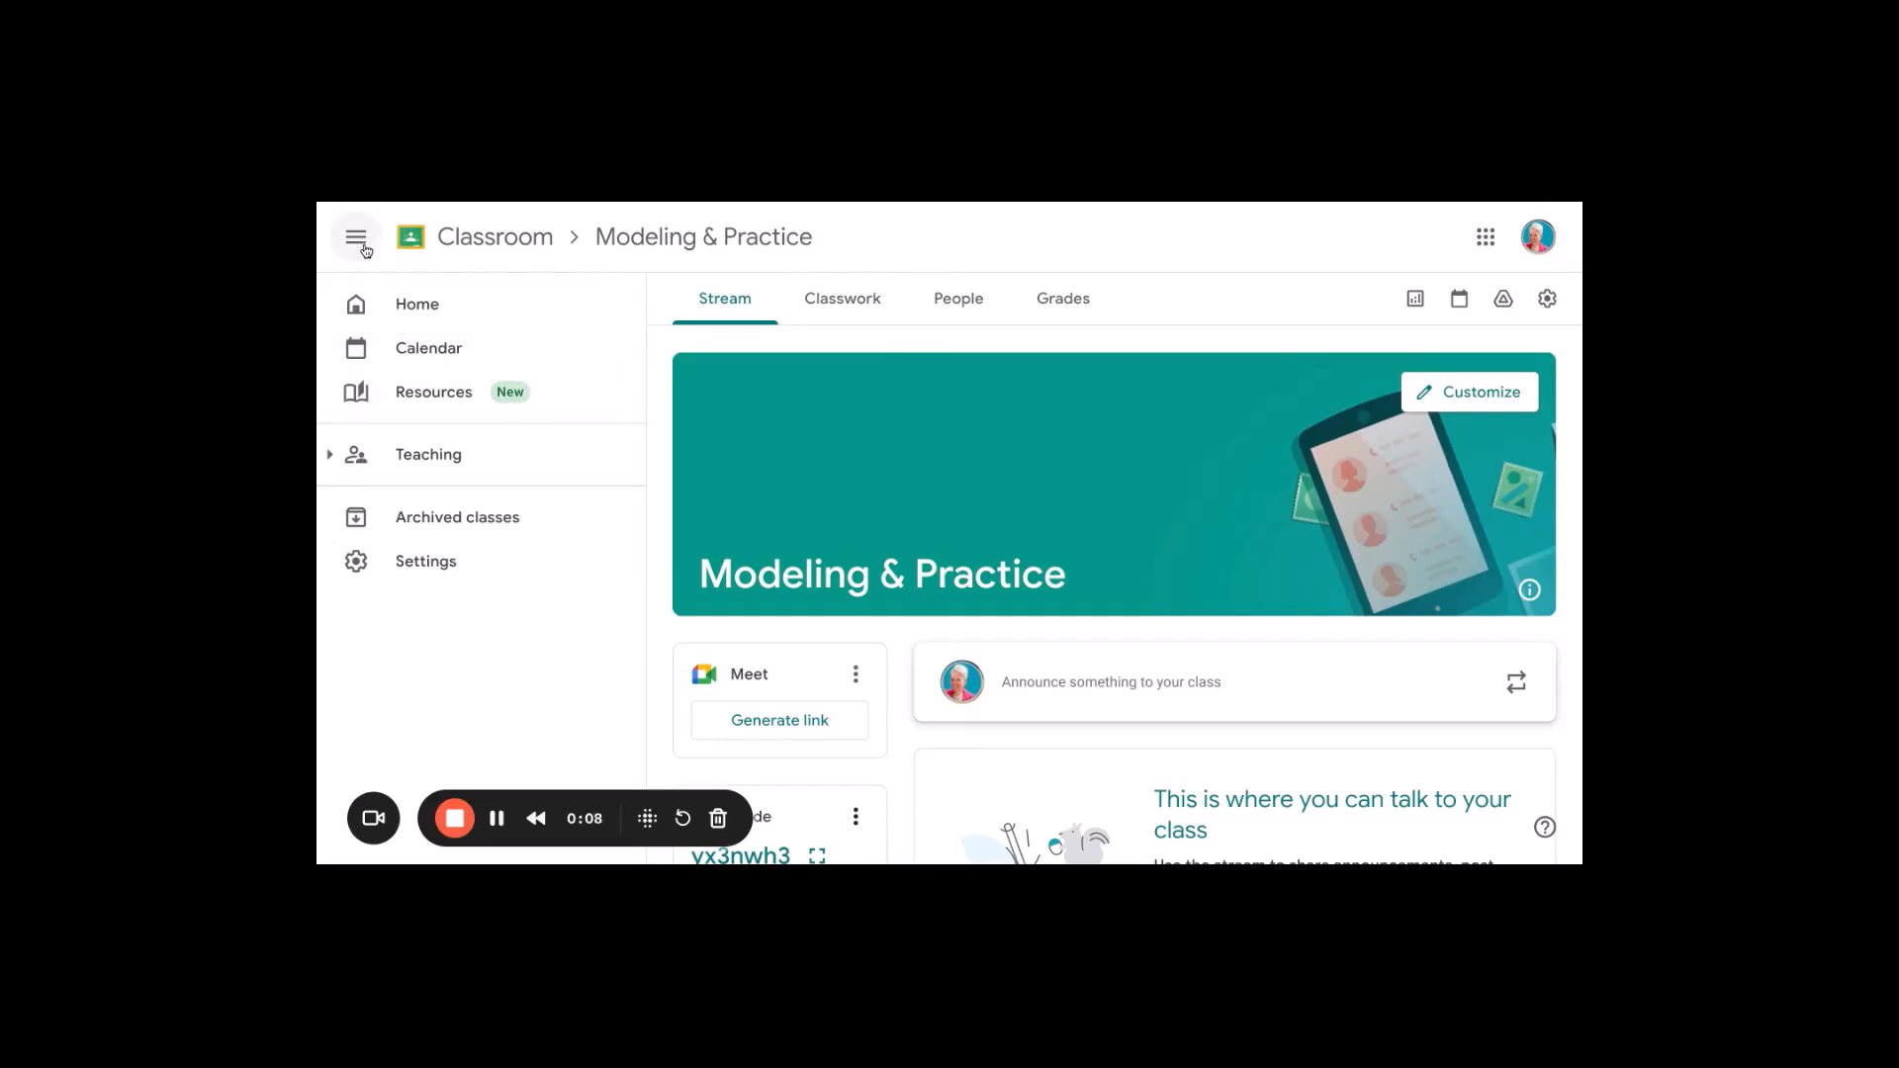
- Collapse and re-expand the navigation panel, then go to the Resources page
left_click(355, 237)
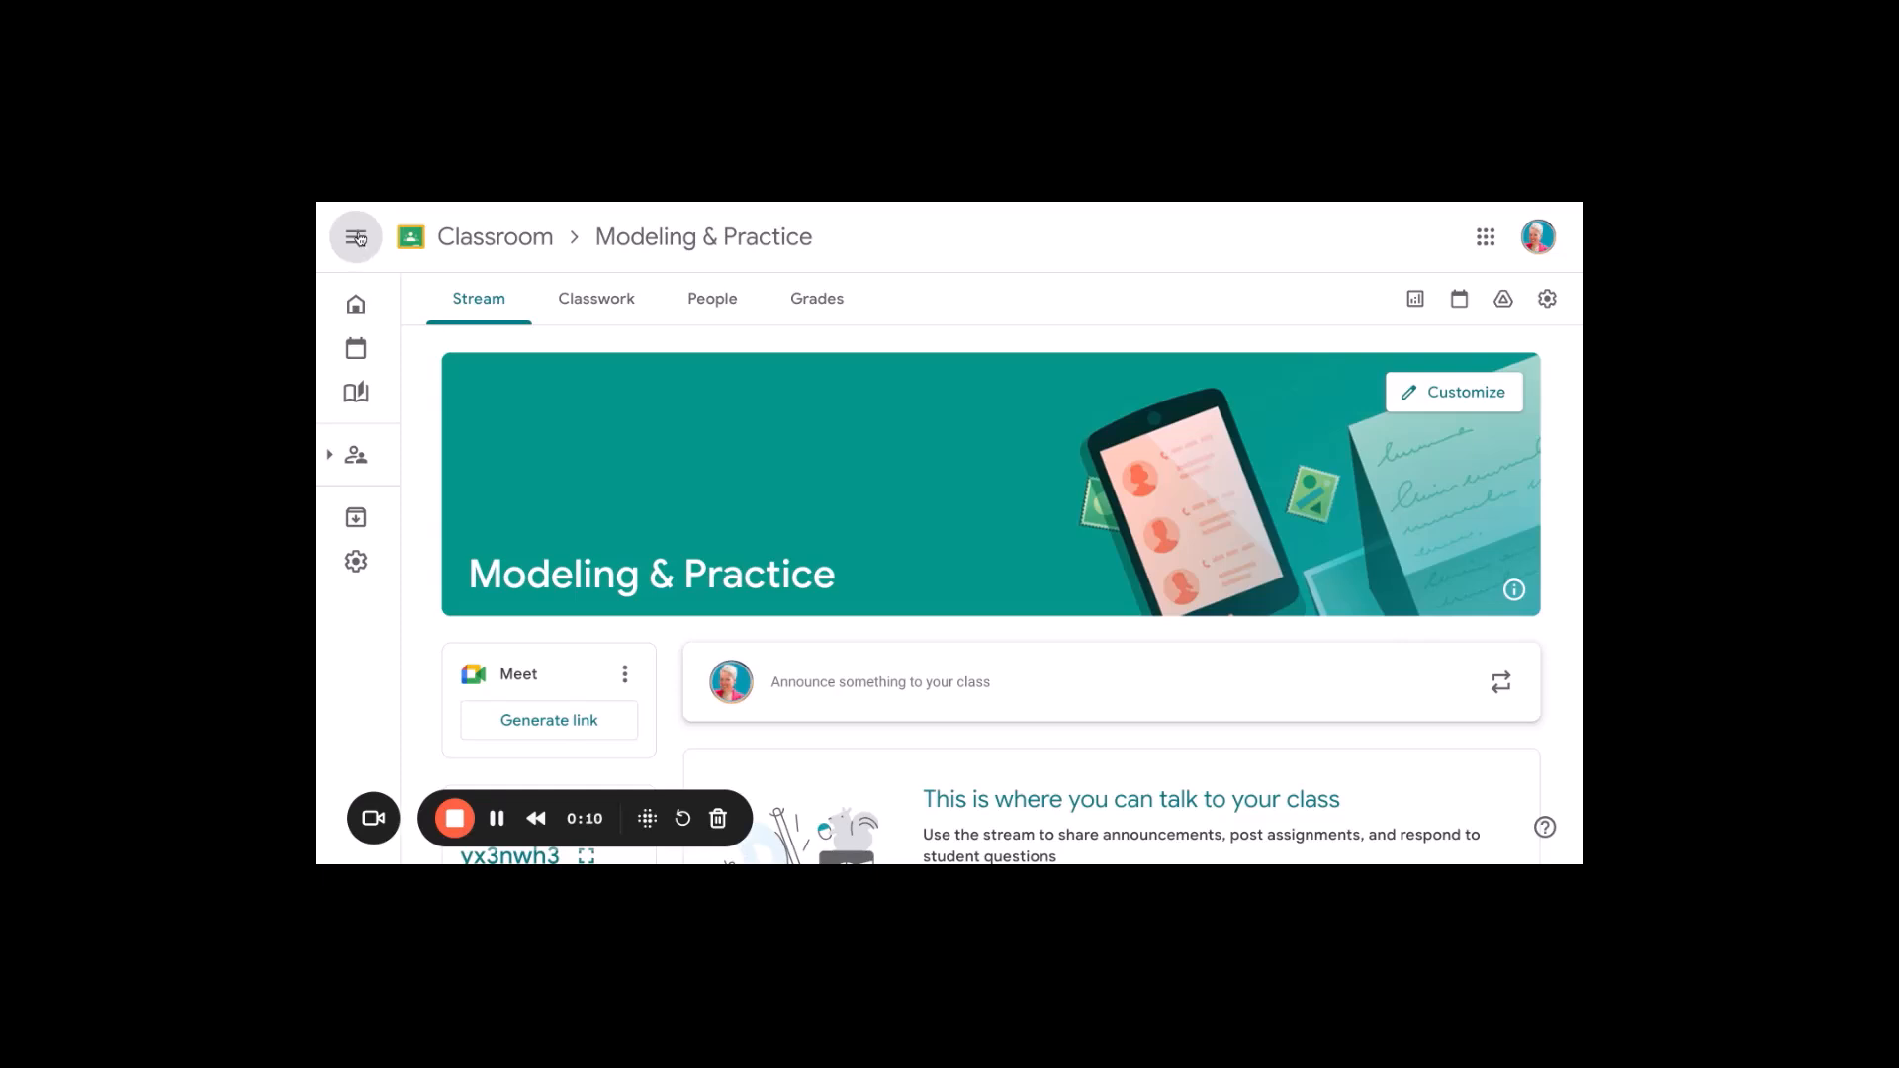
left_click(355, 237)
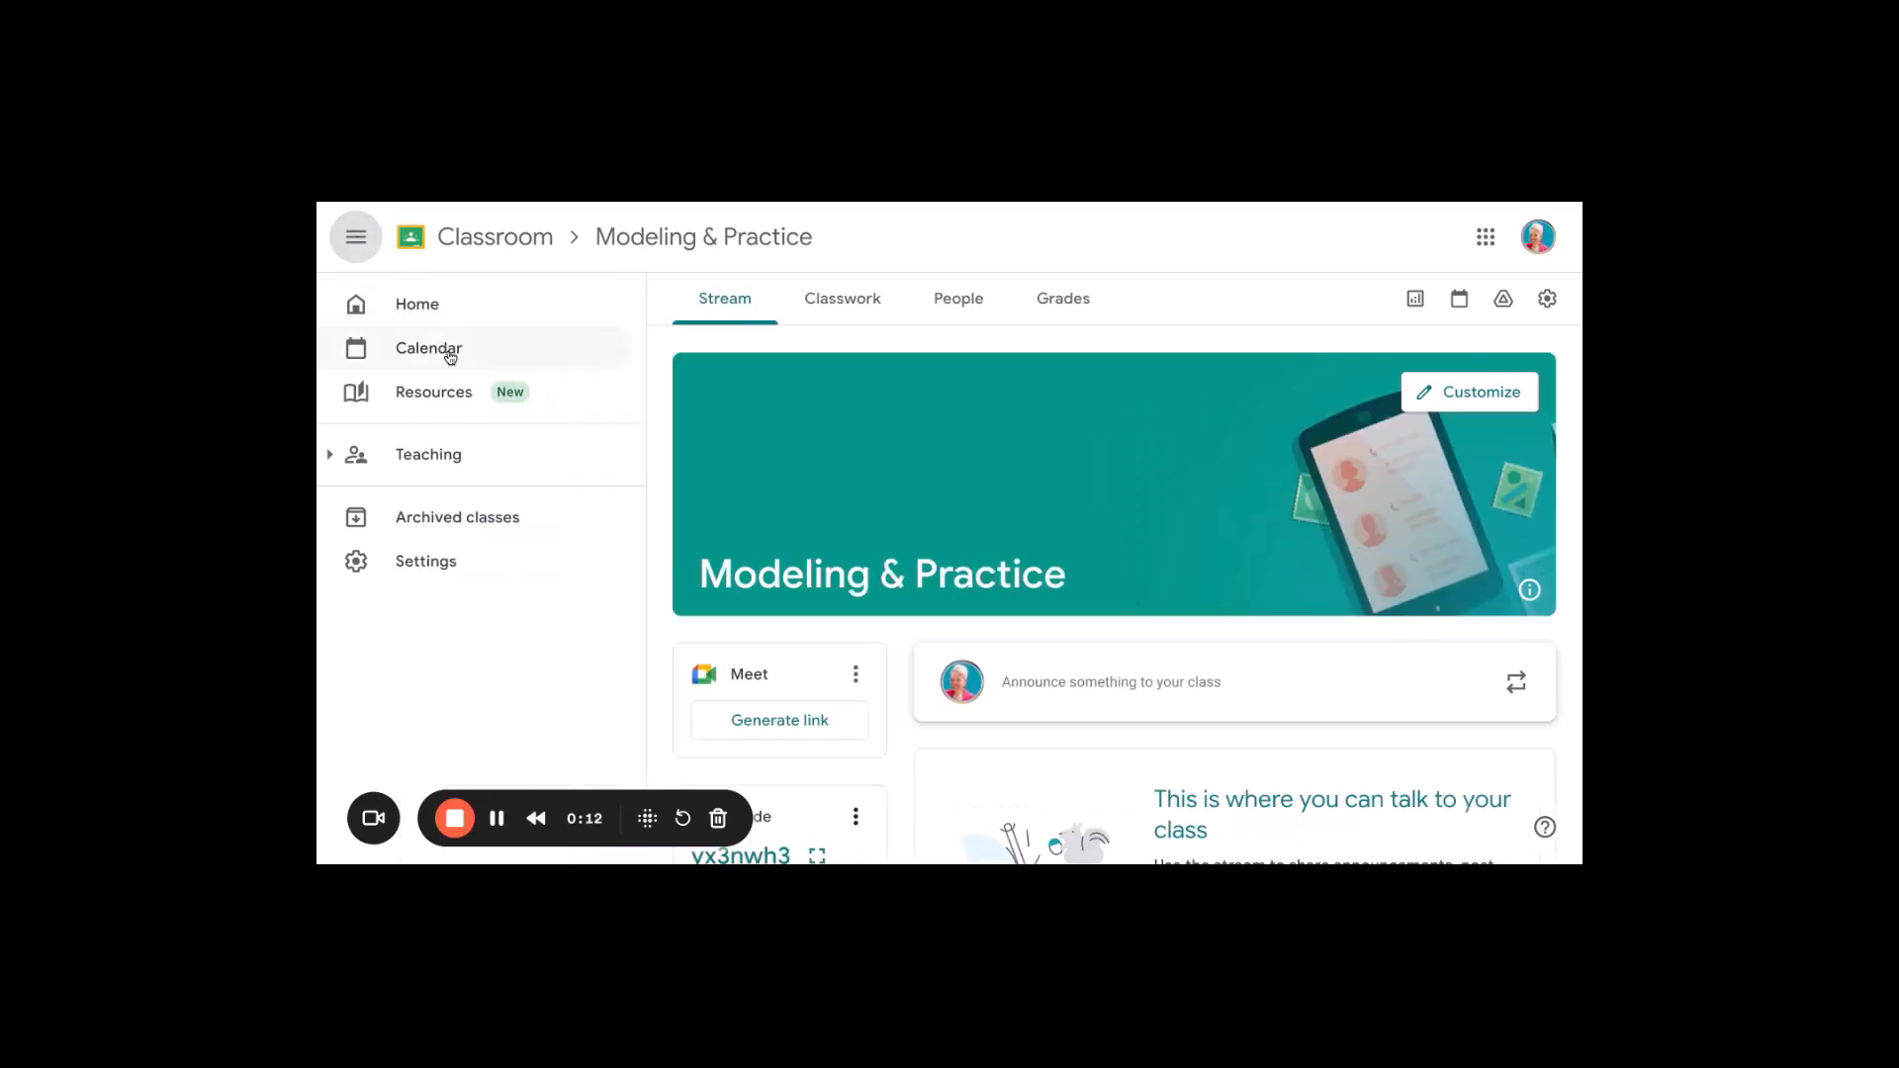
left_click(448, 392)
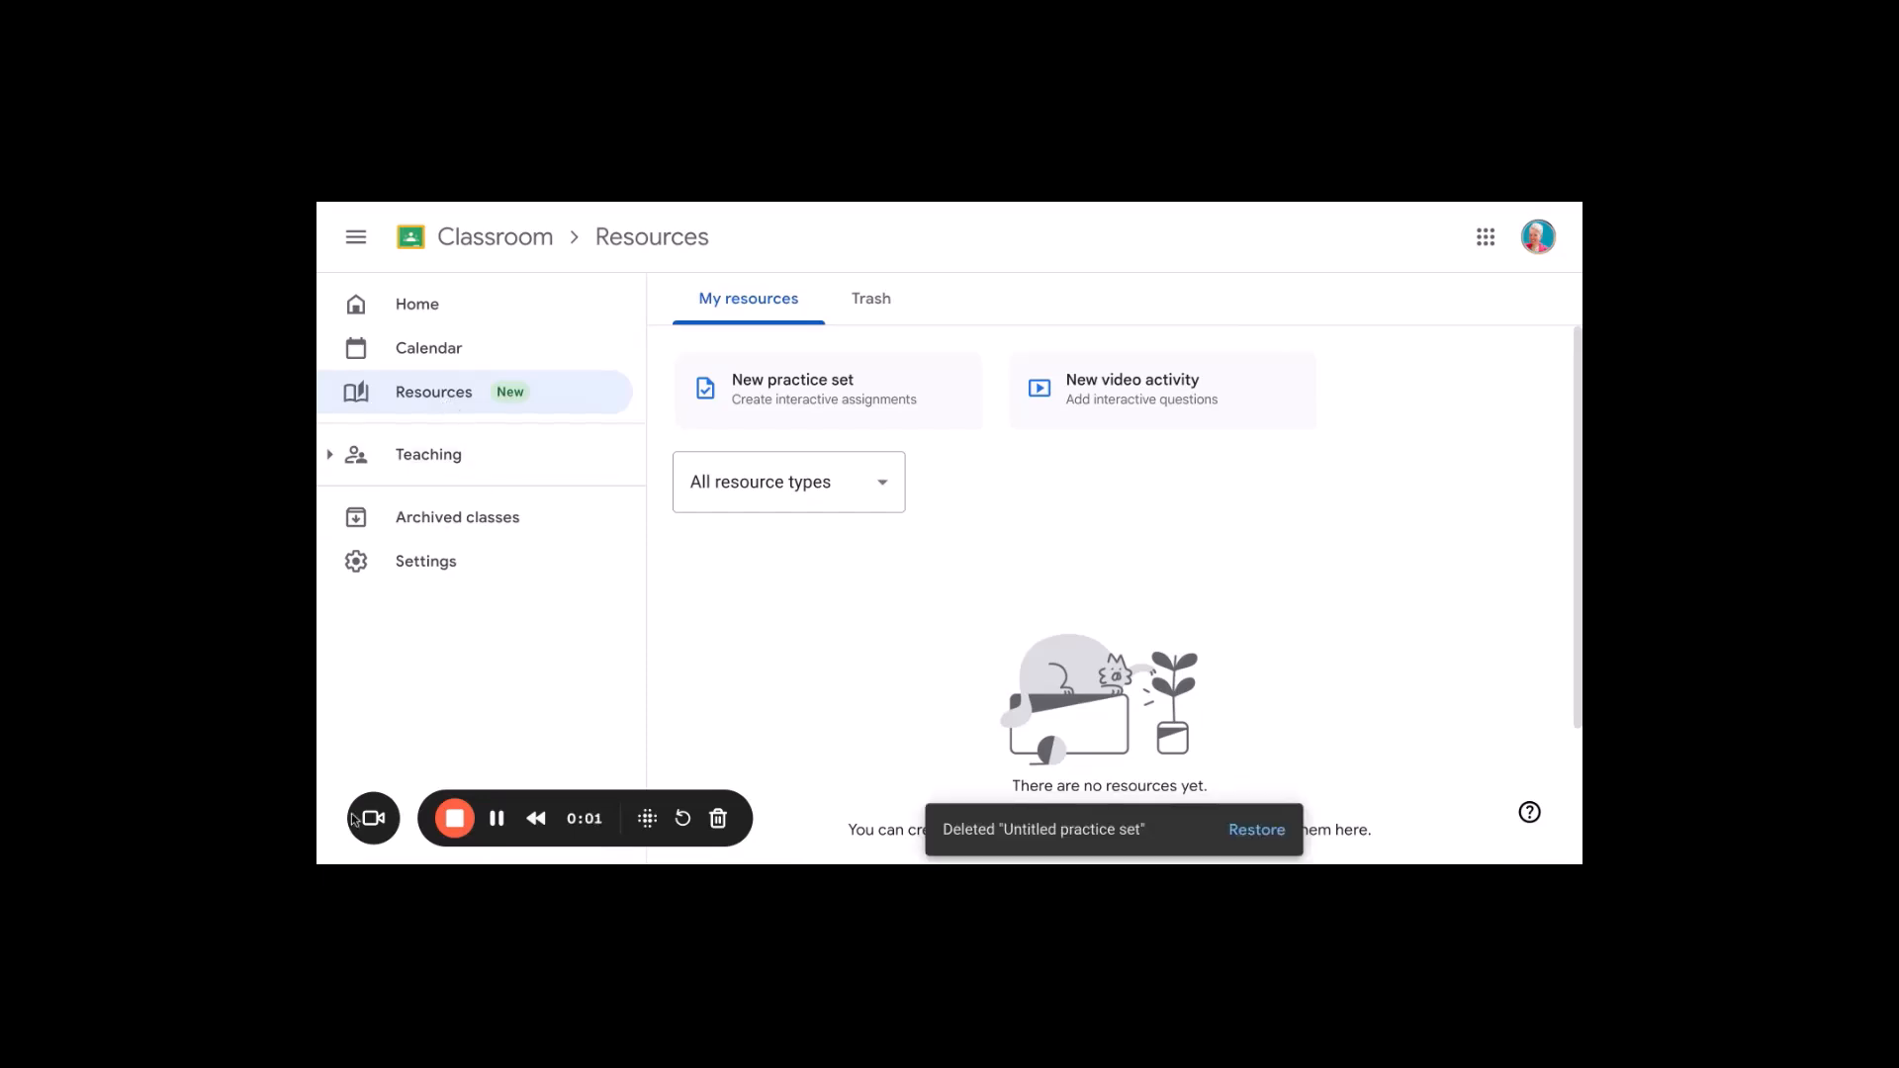
mouse_move(827, 619)
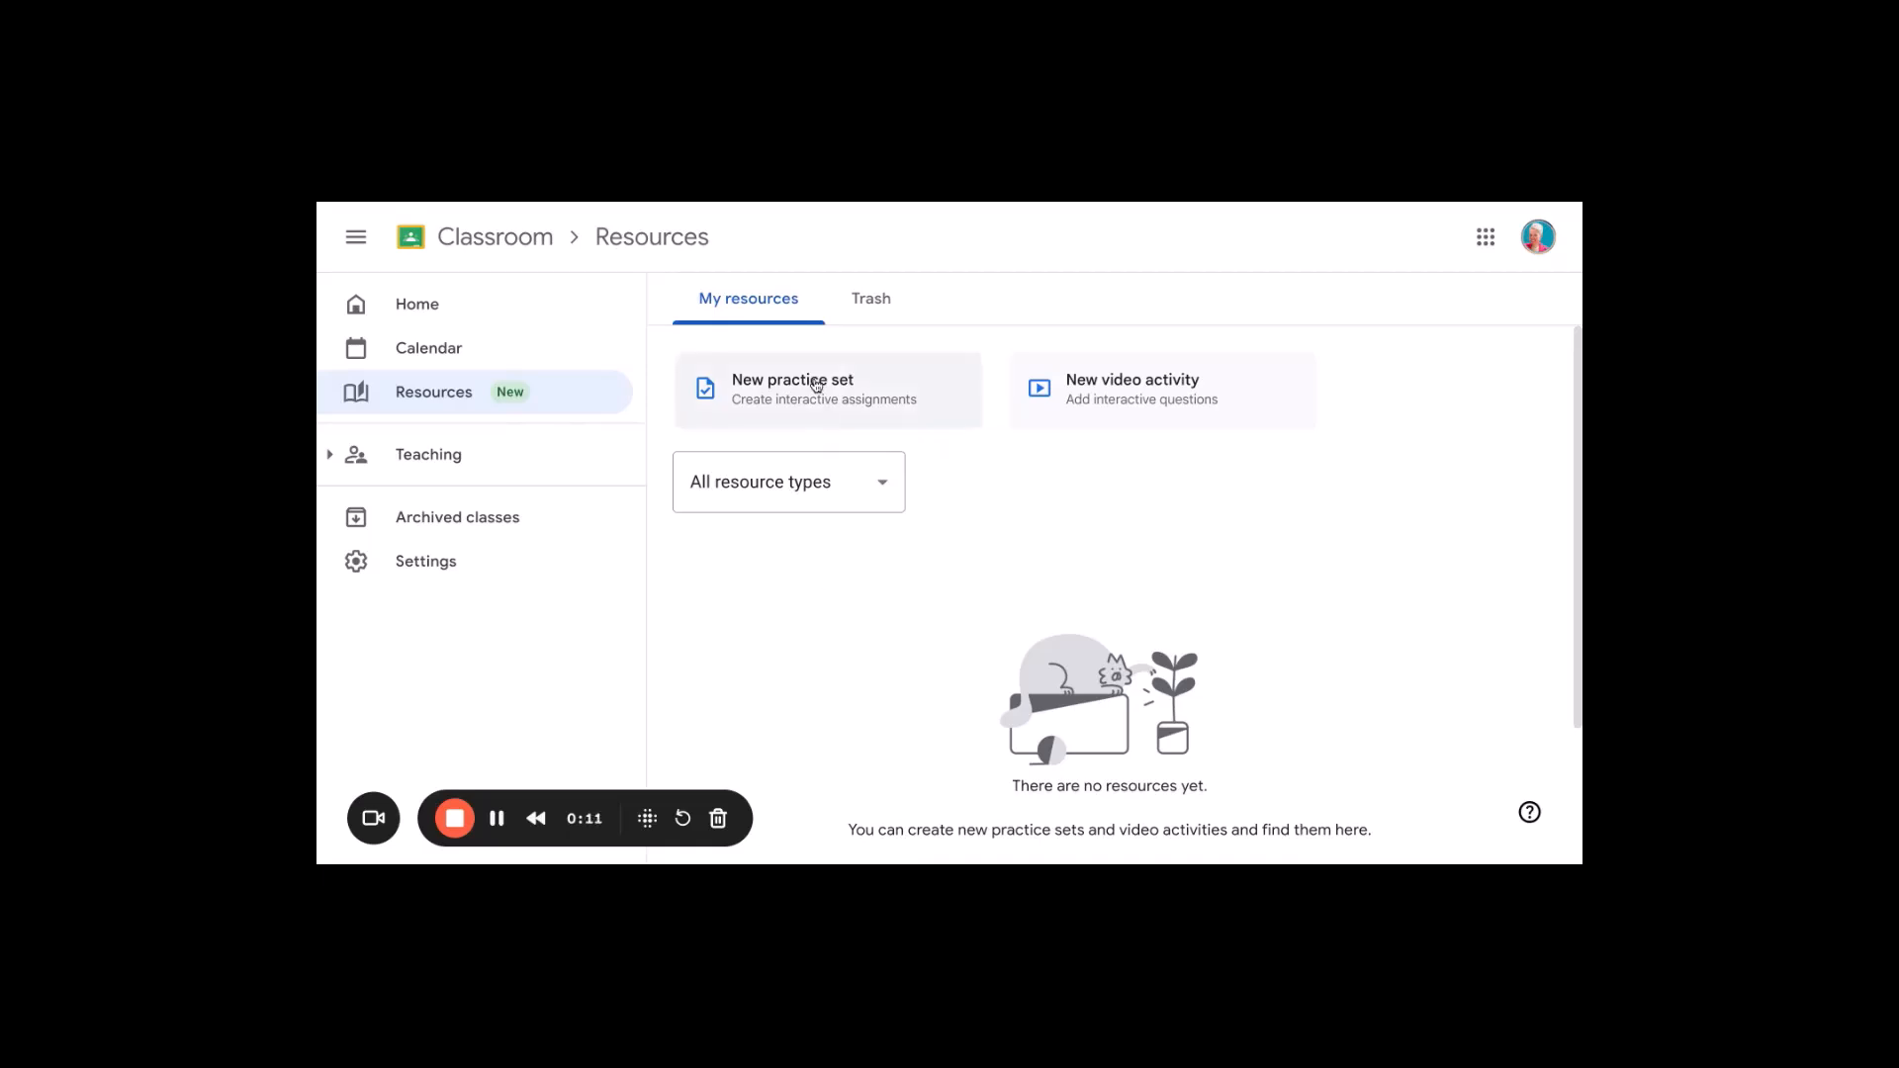
mouse_move(833, 392)
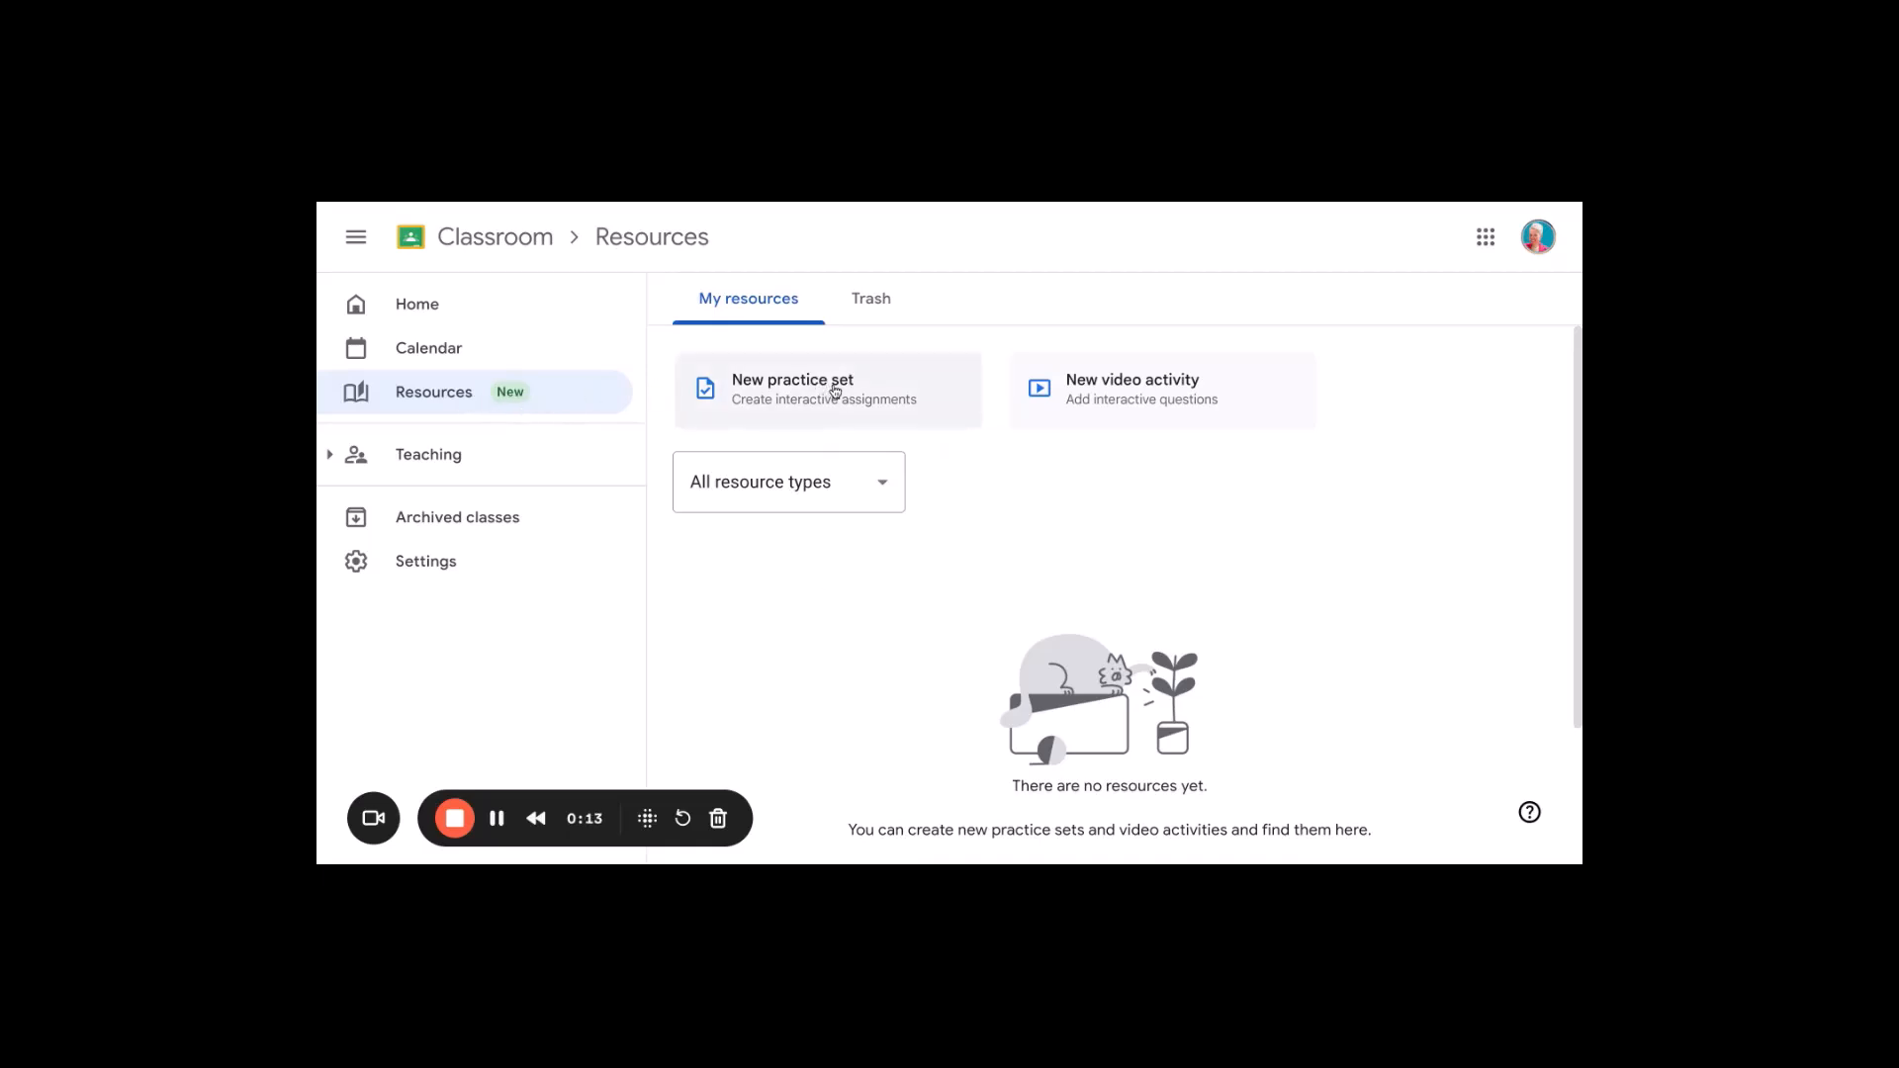
- Create a new practice set from the Resources page
left_click(834, 389)
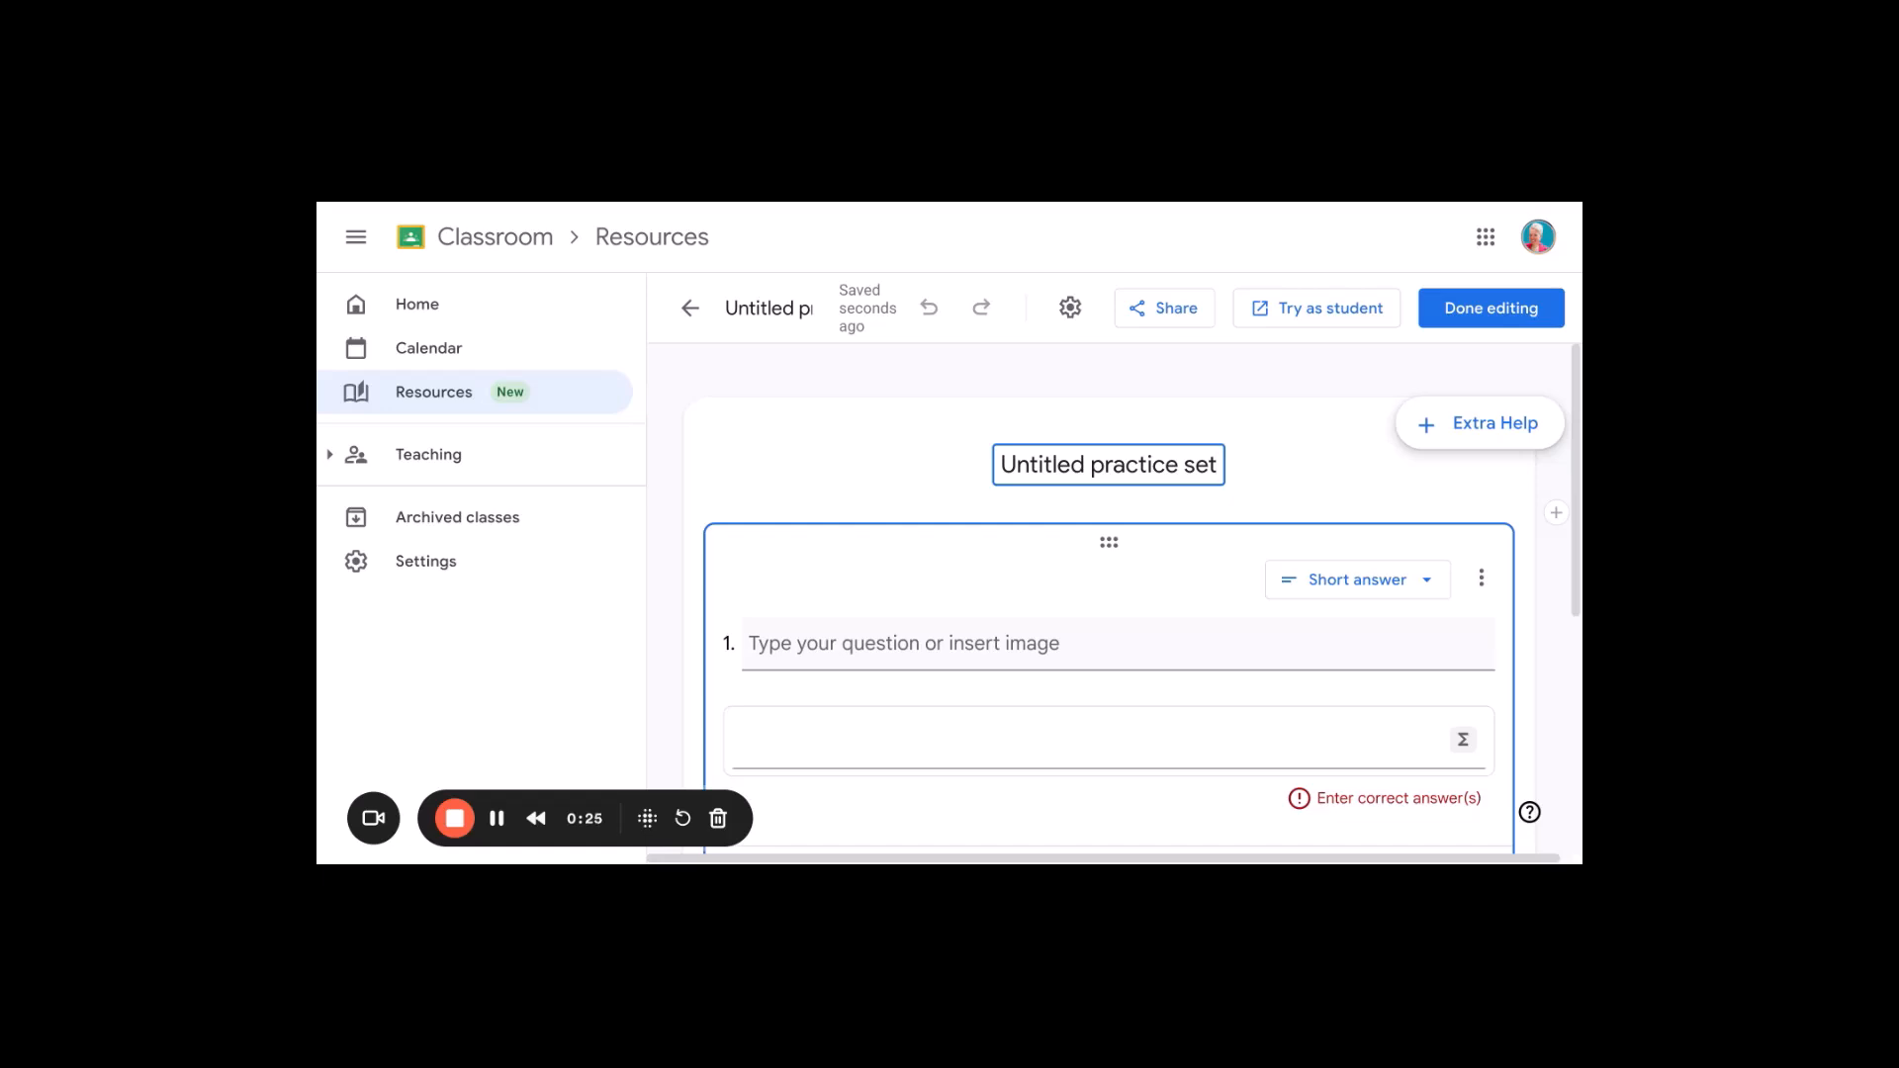
mouse_move(803, 403)
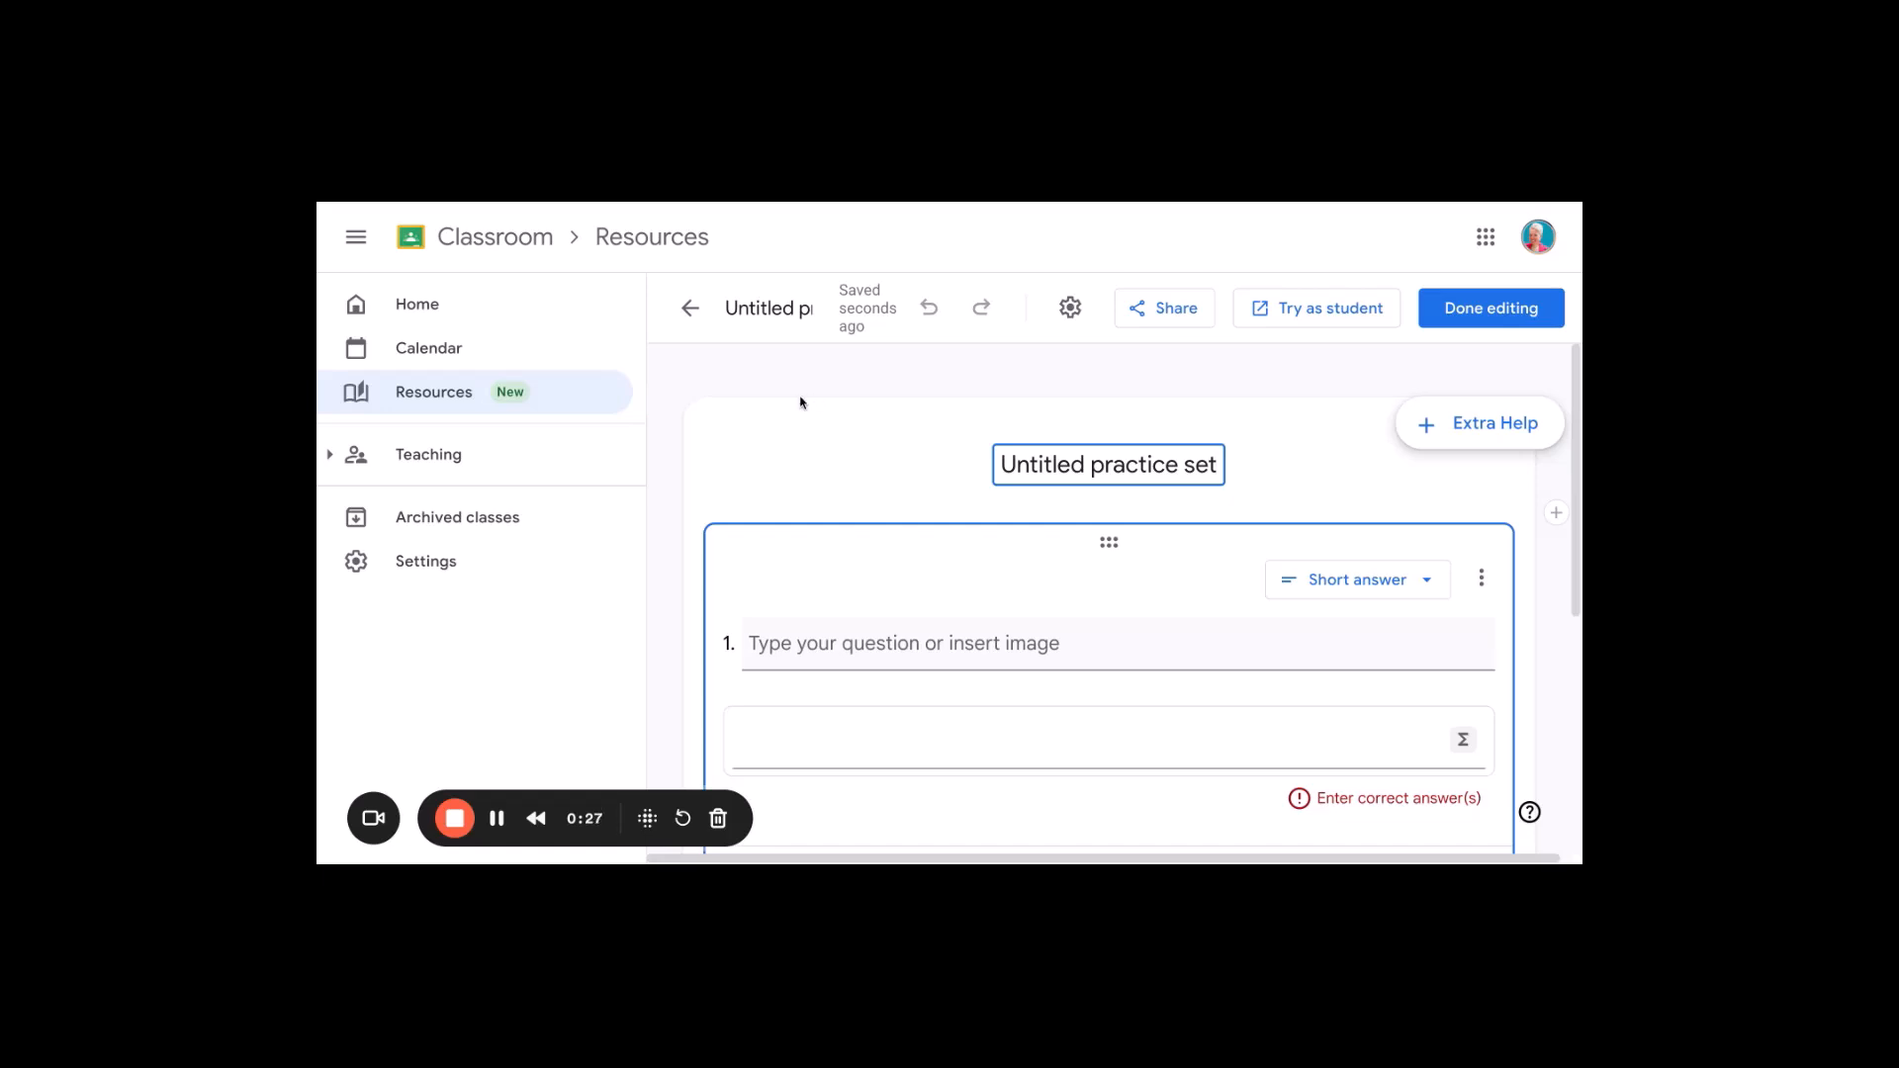
mouse_move(496, 818)
type("Multi-Step Multiplication")
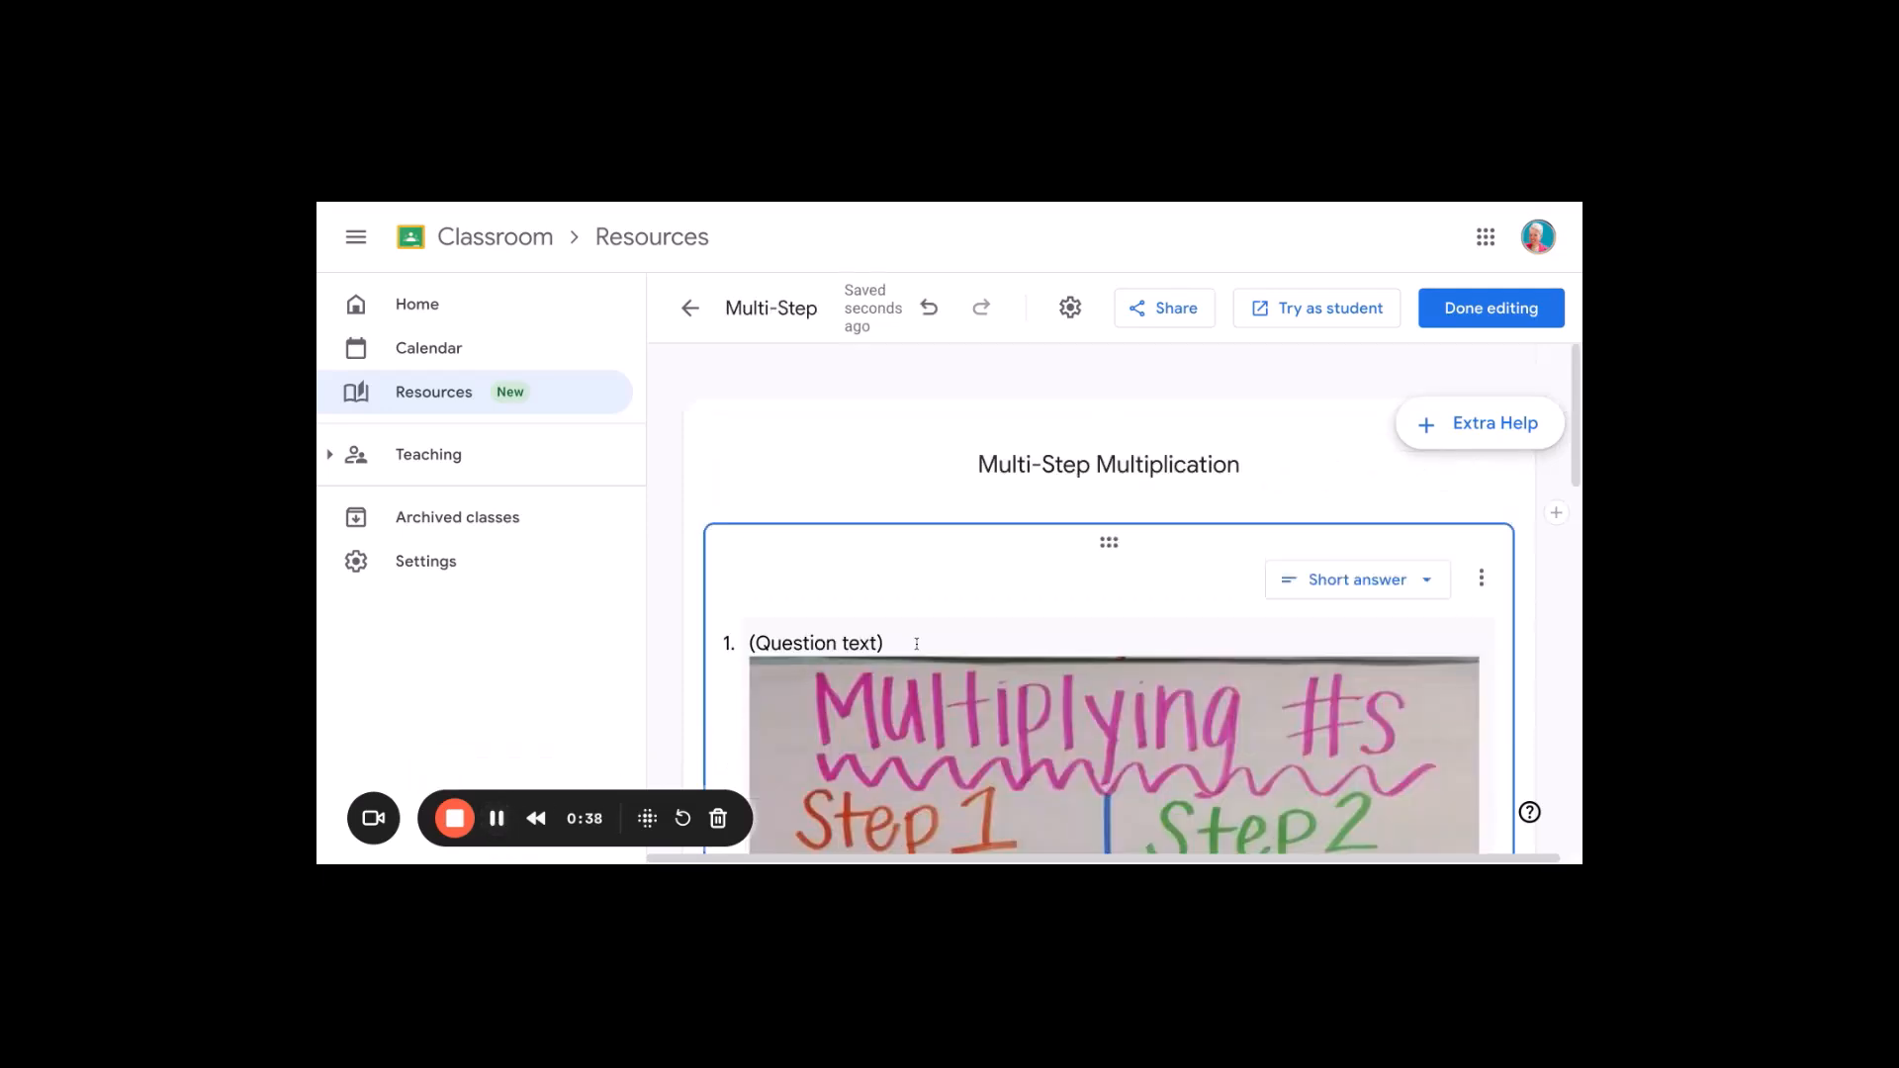
scroll("down", 3)
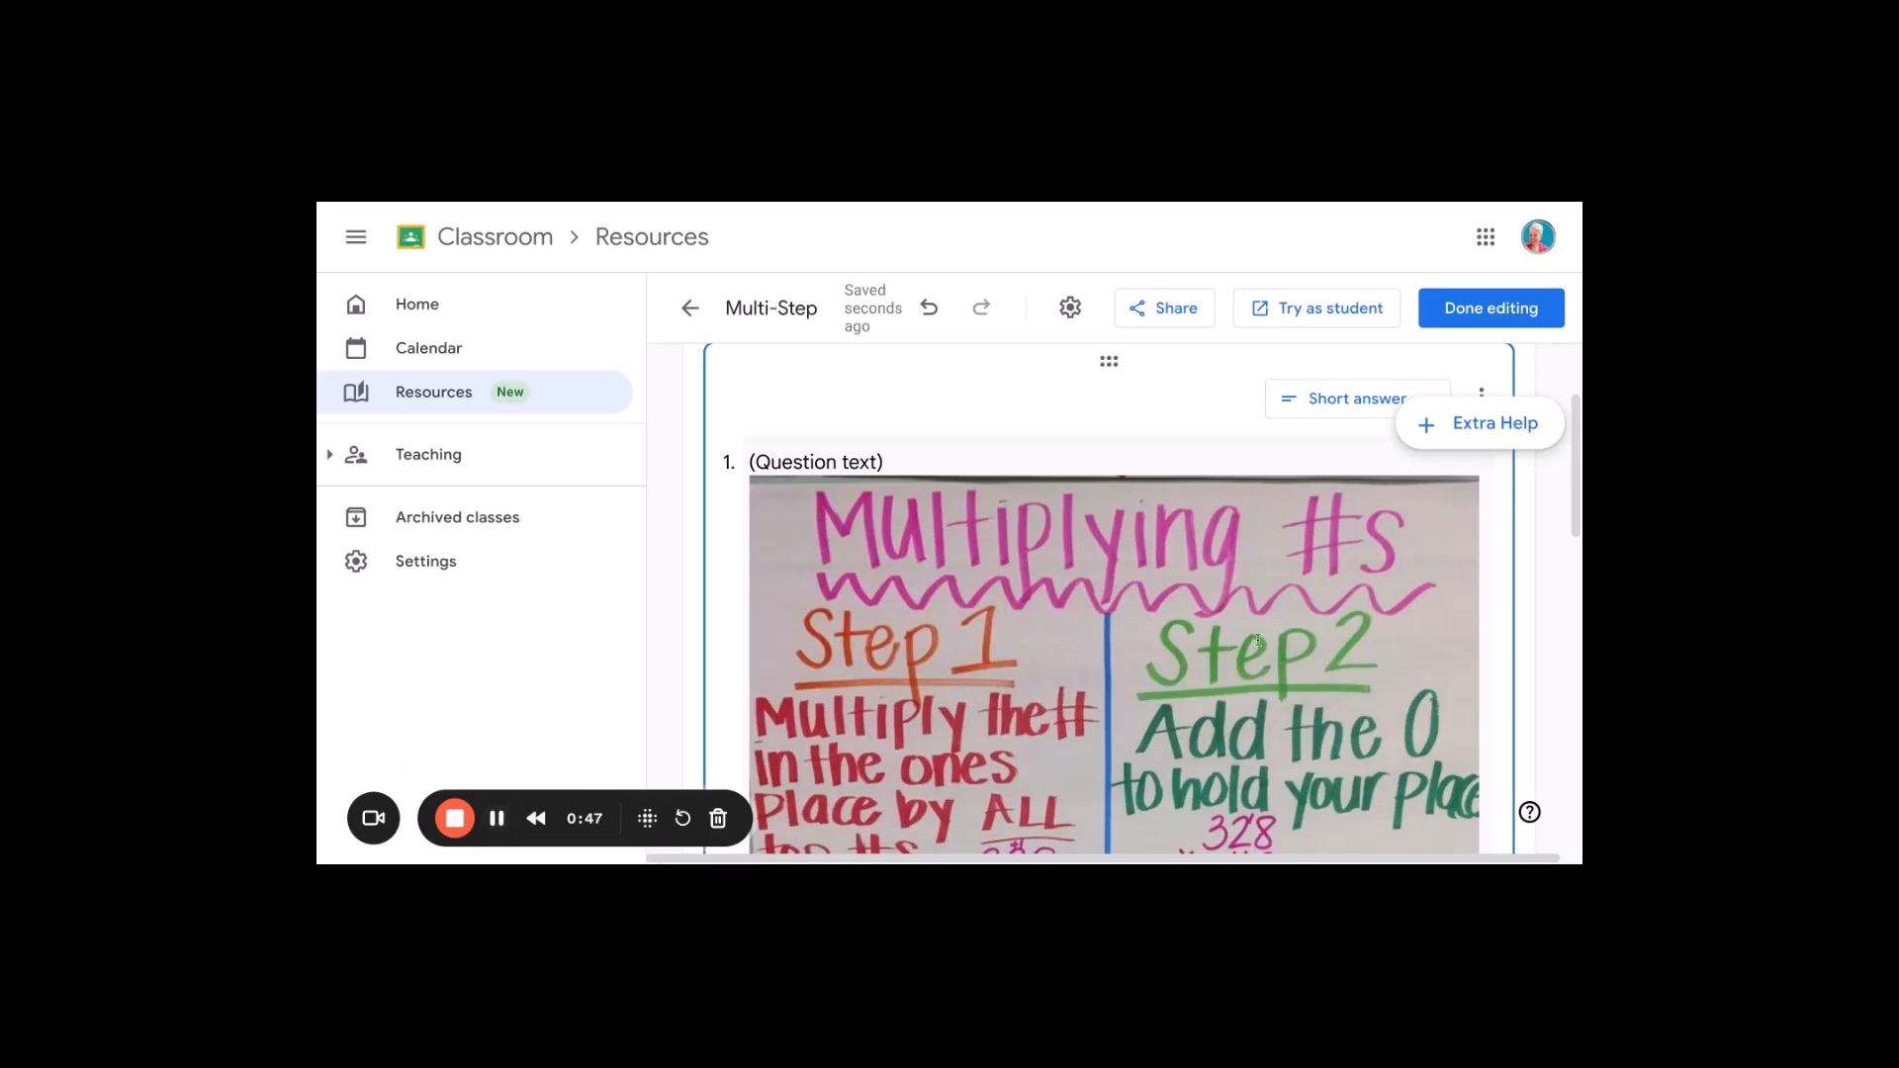
left_click(1356, 493)
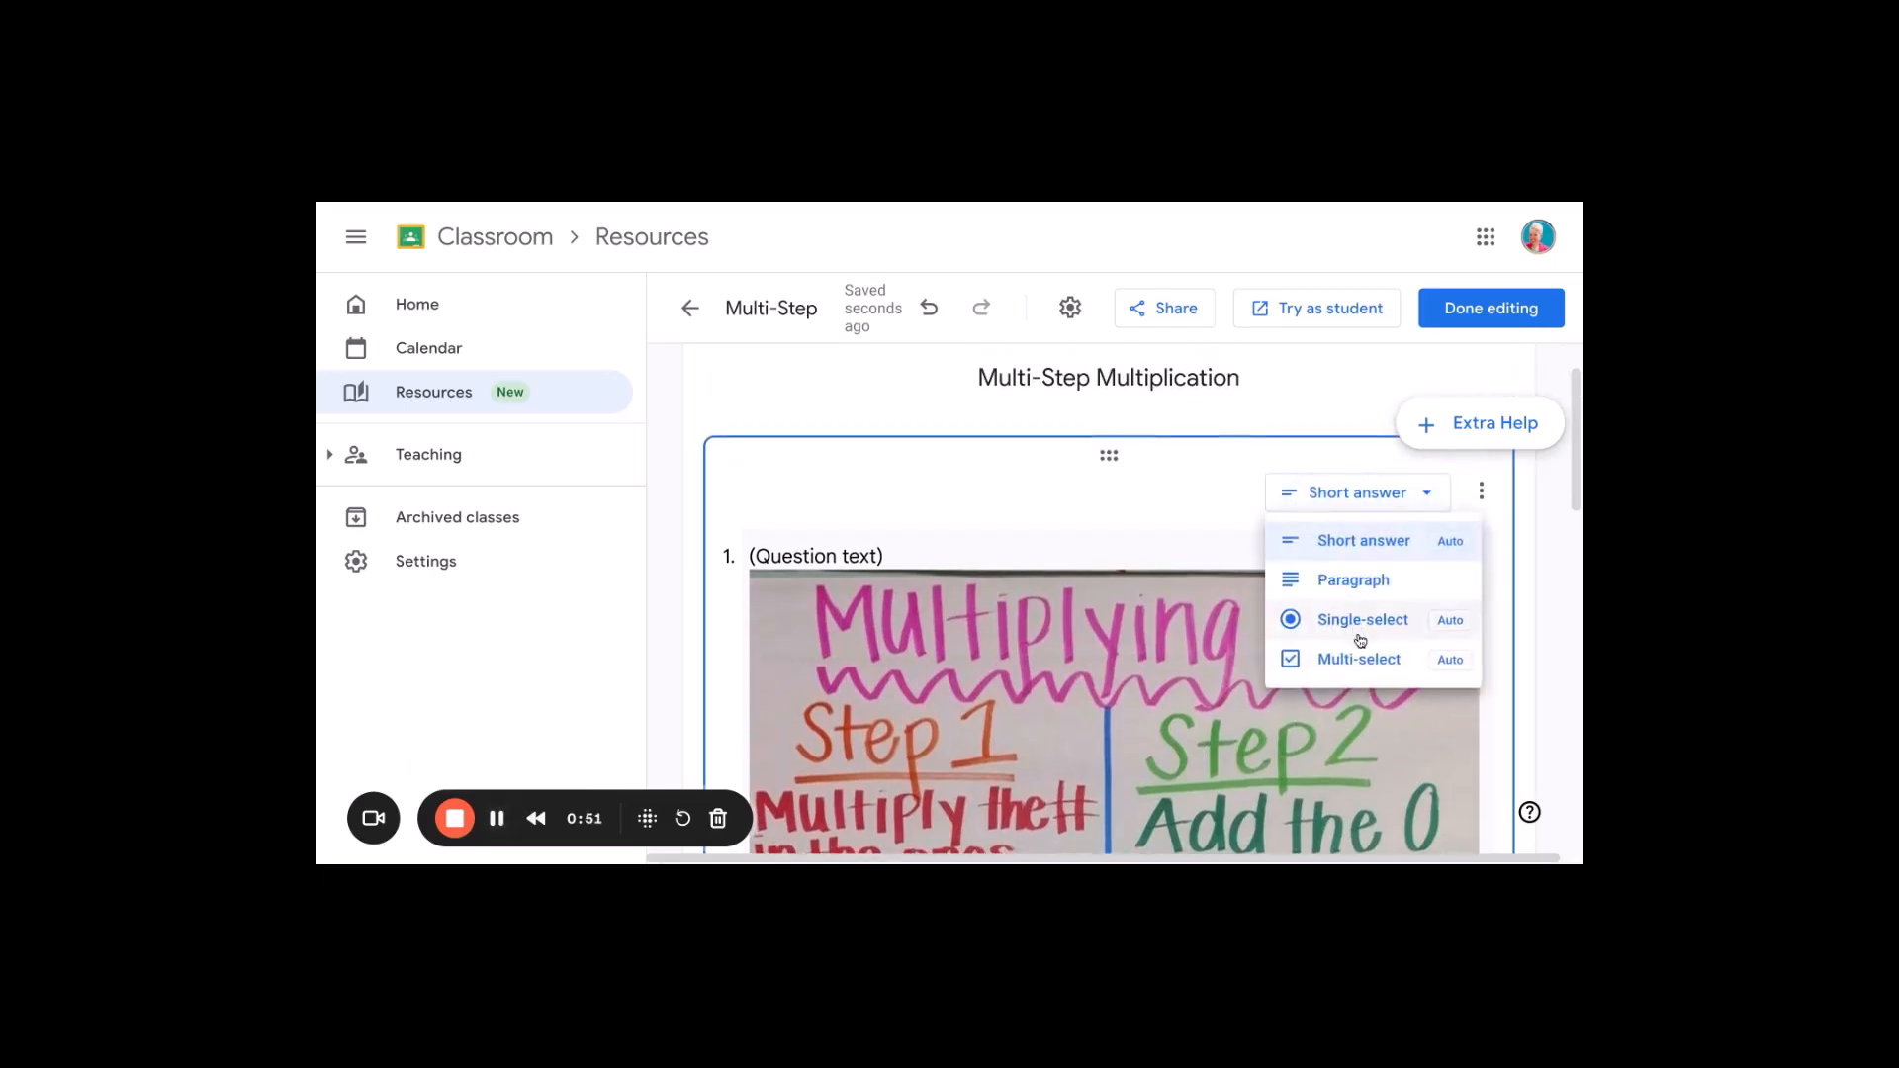
left_click(1363, 540)
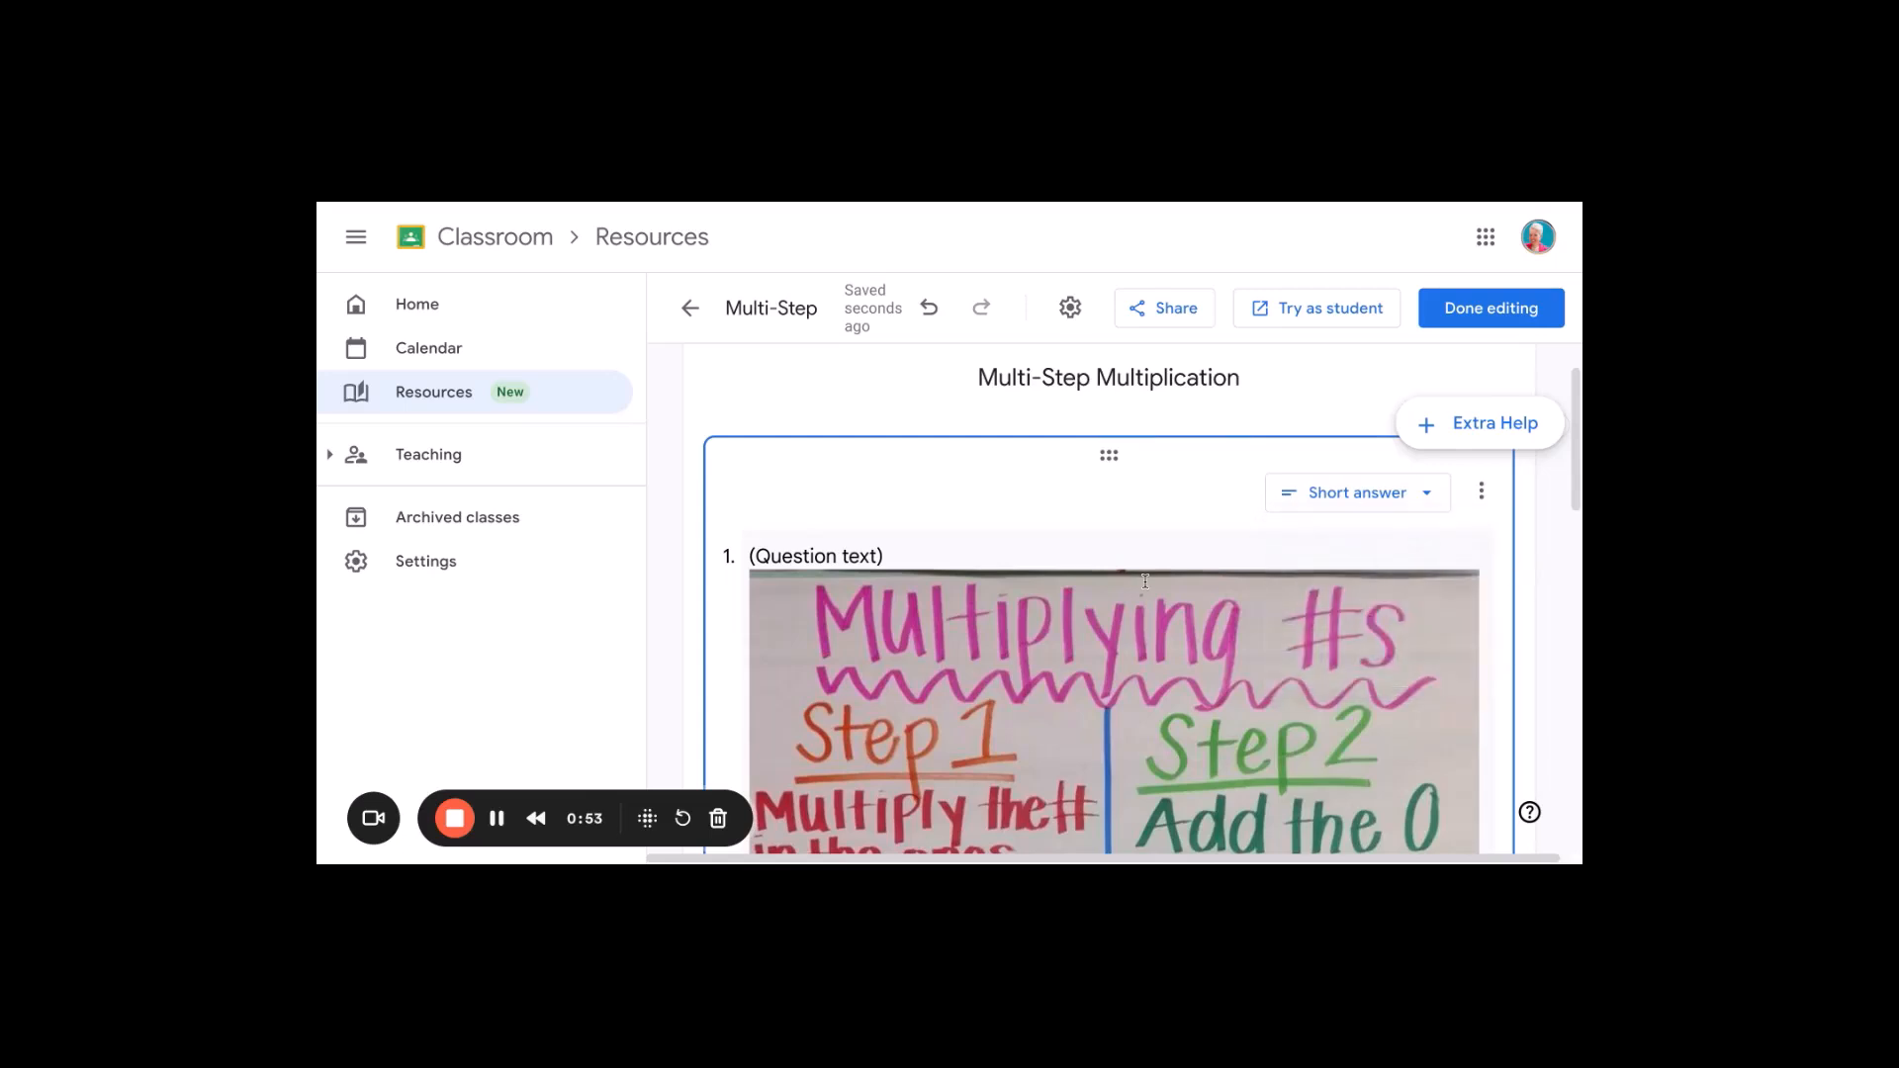
- Scroll through the empty short-answer question and open the gear-icon practice set settings
scroll("down", 3)
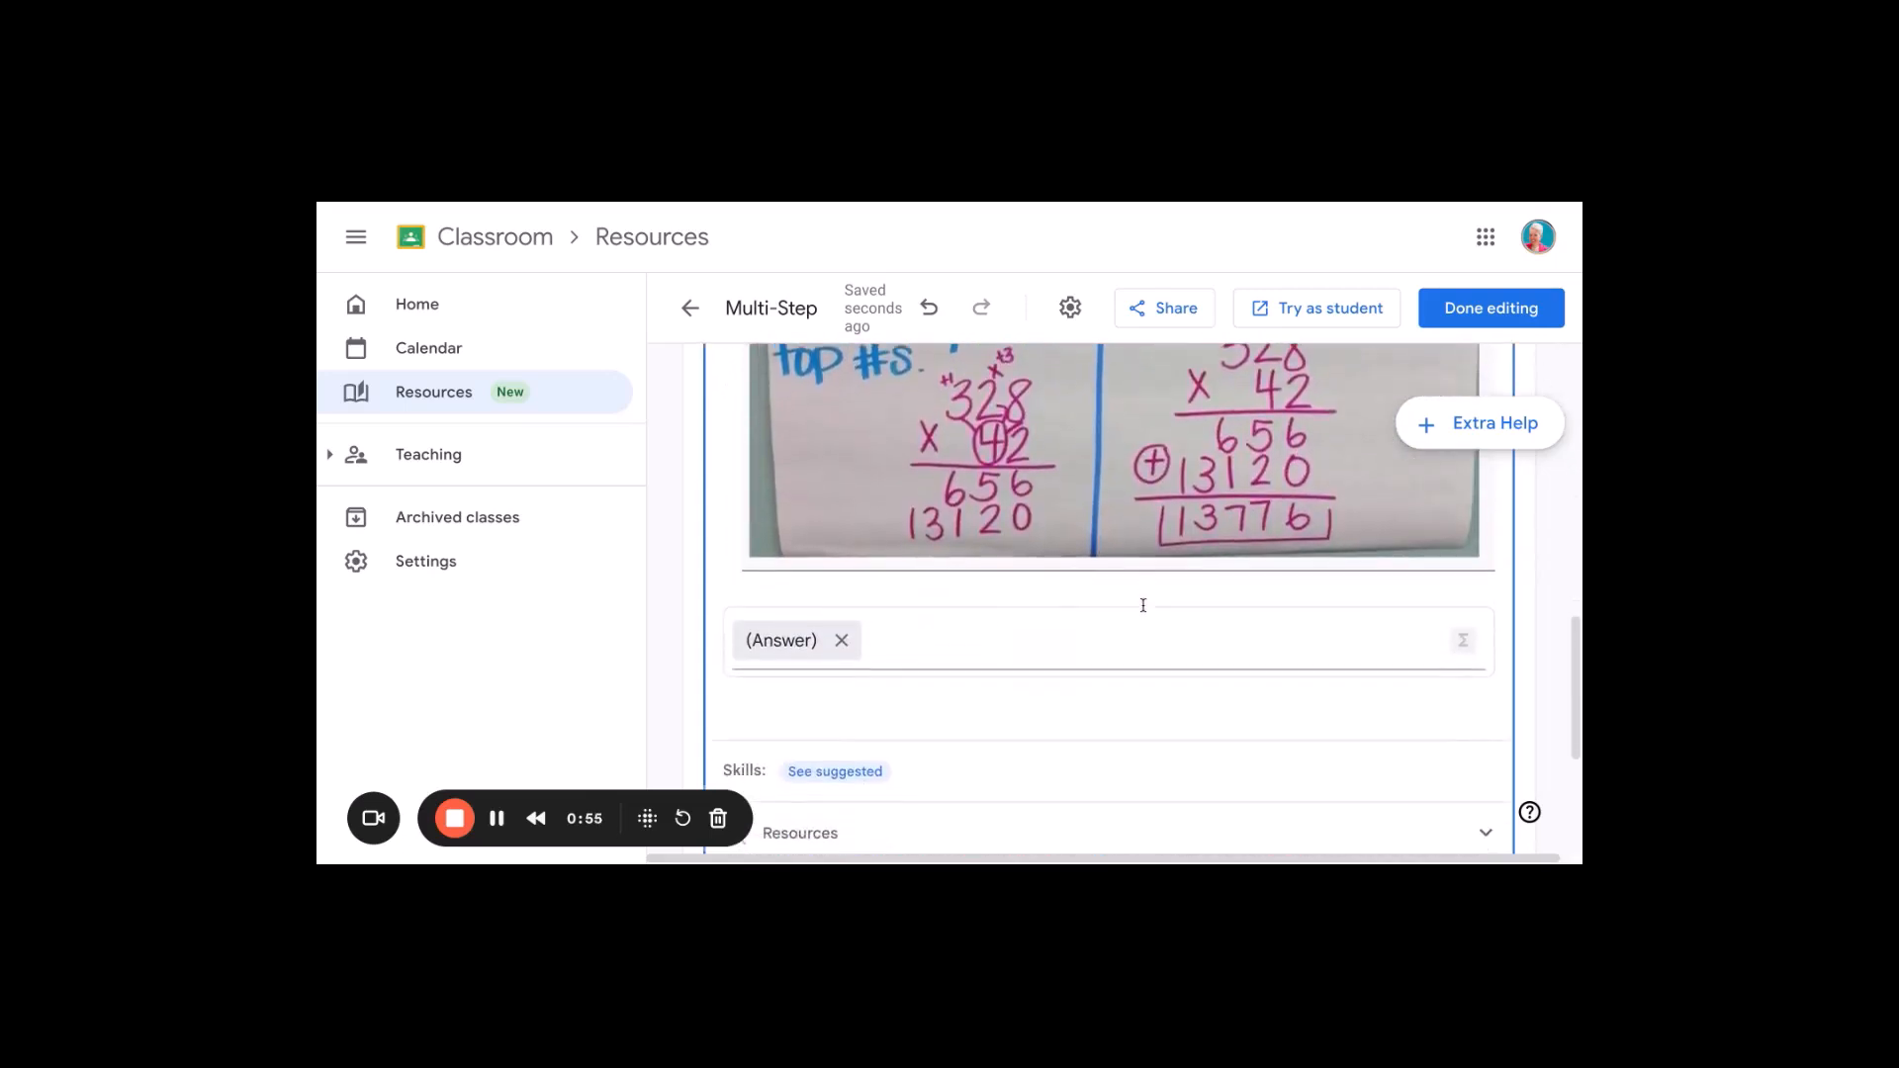
scroll("down", 3)
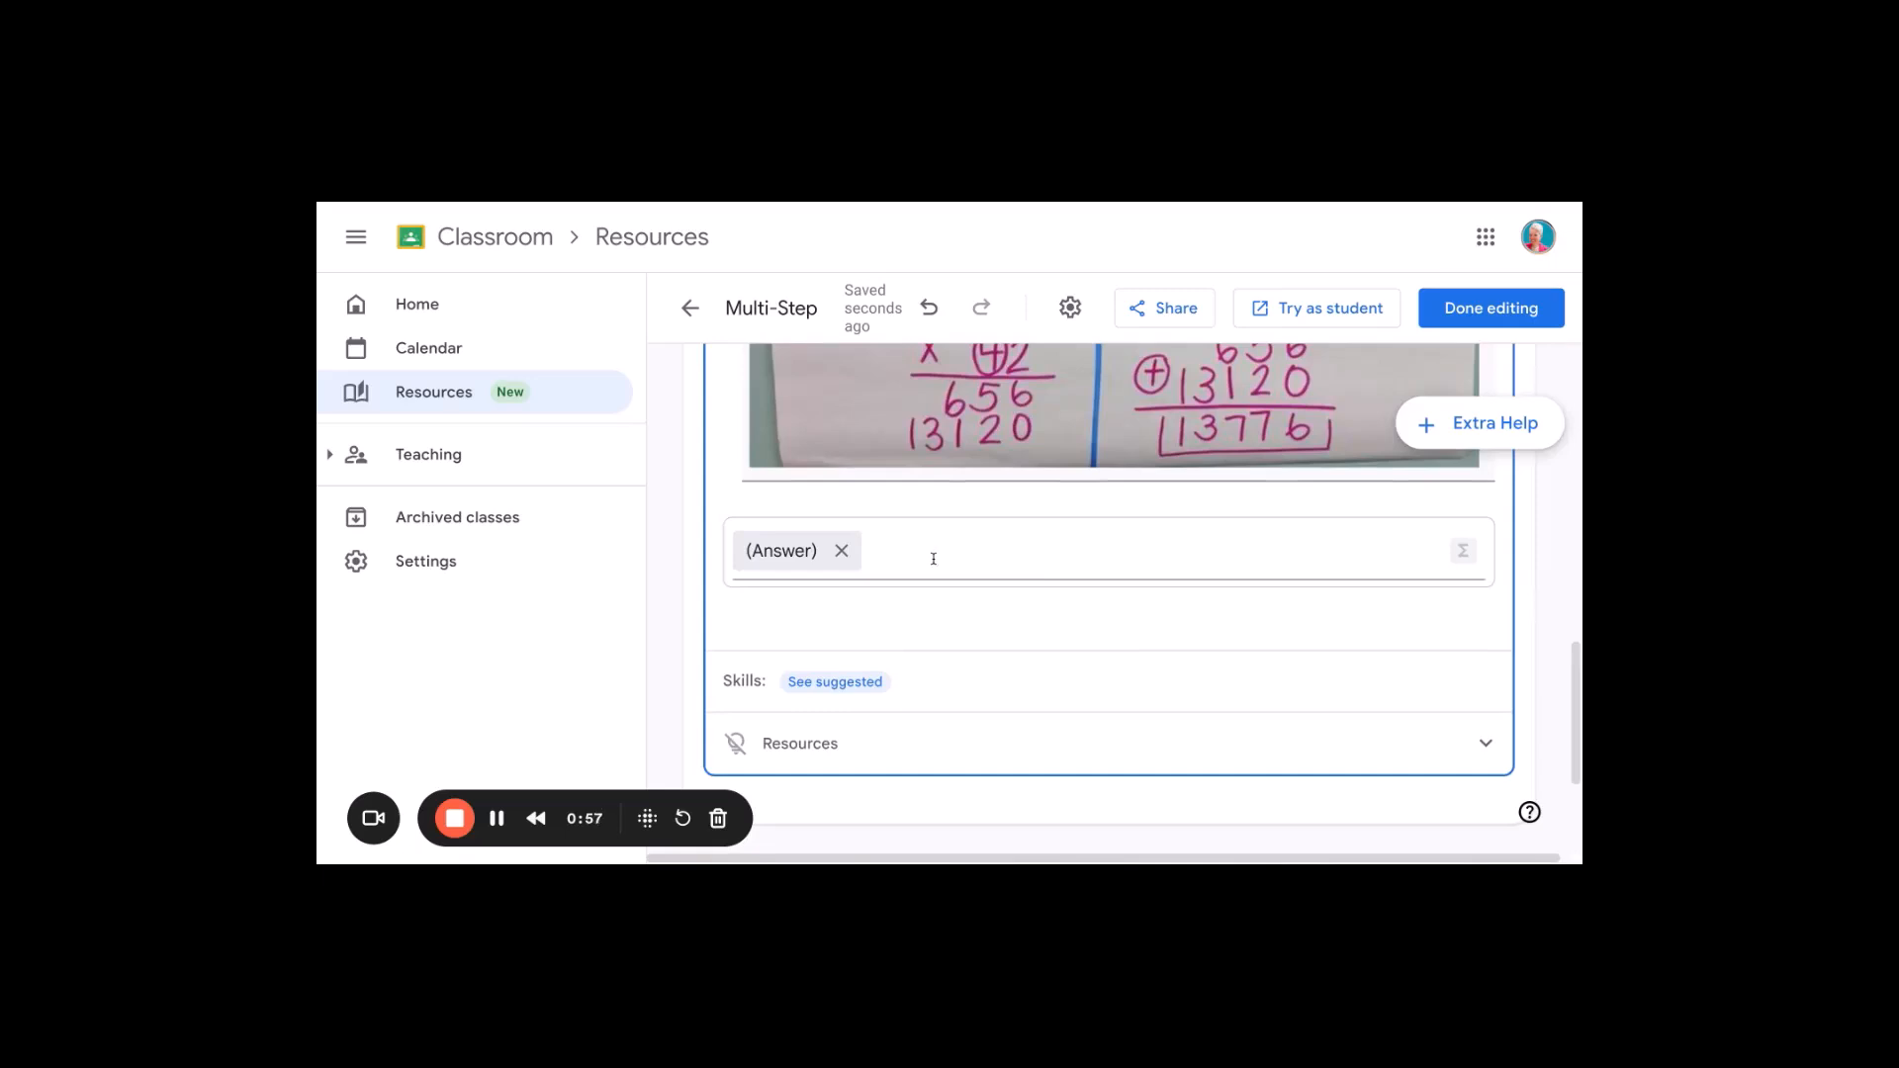
scroll("down", 3)
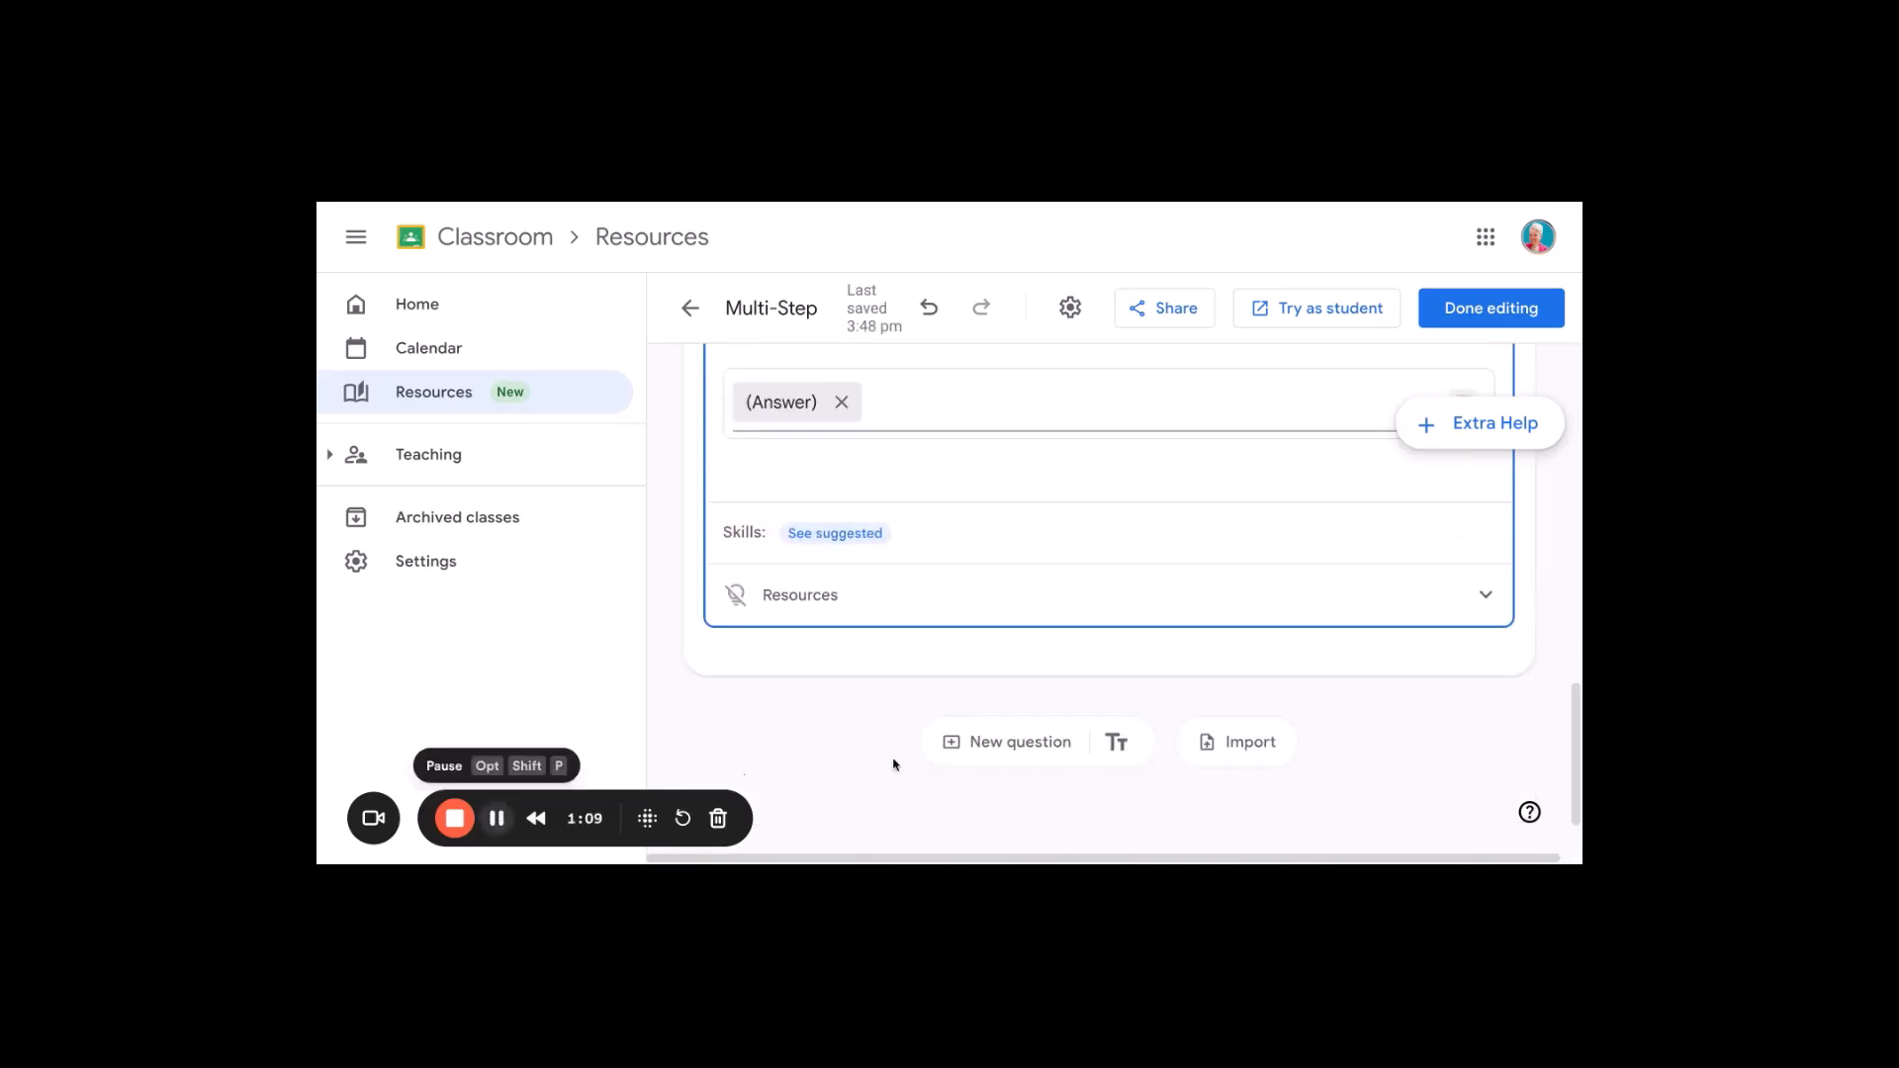
mouse_move(1244, 746)
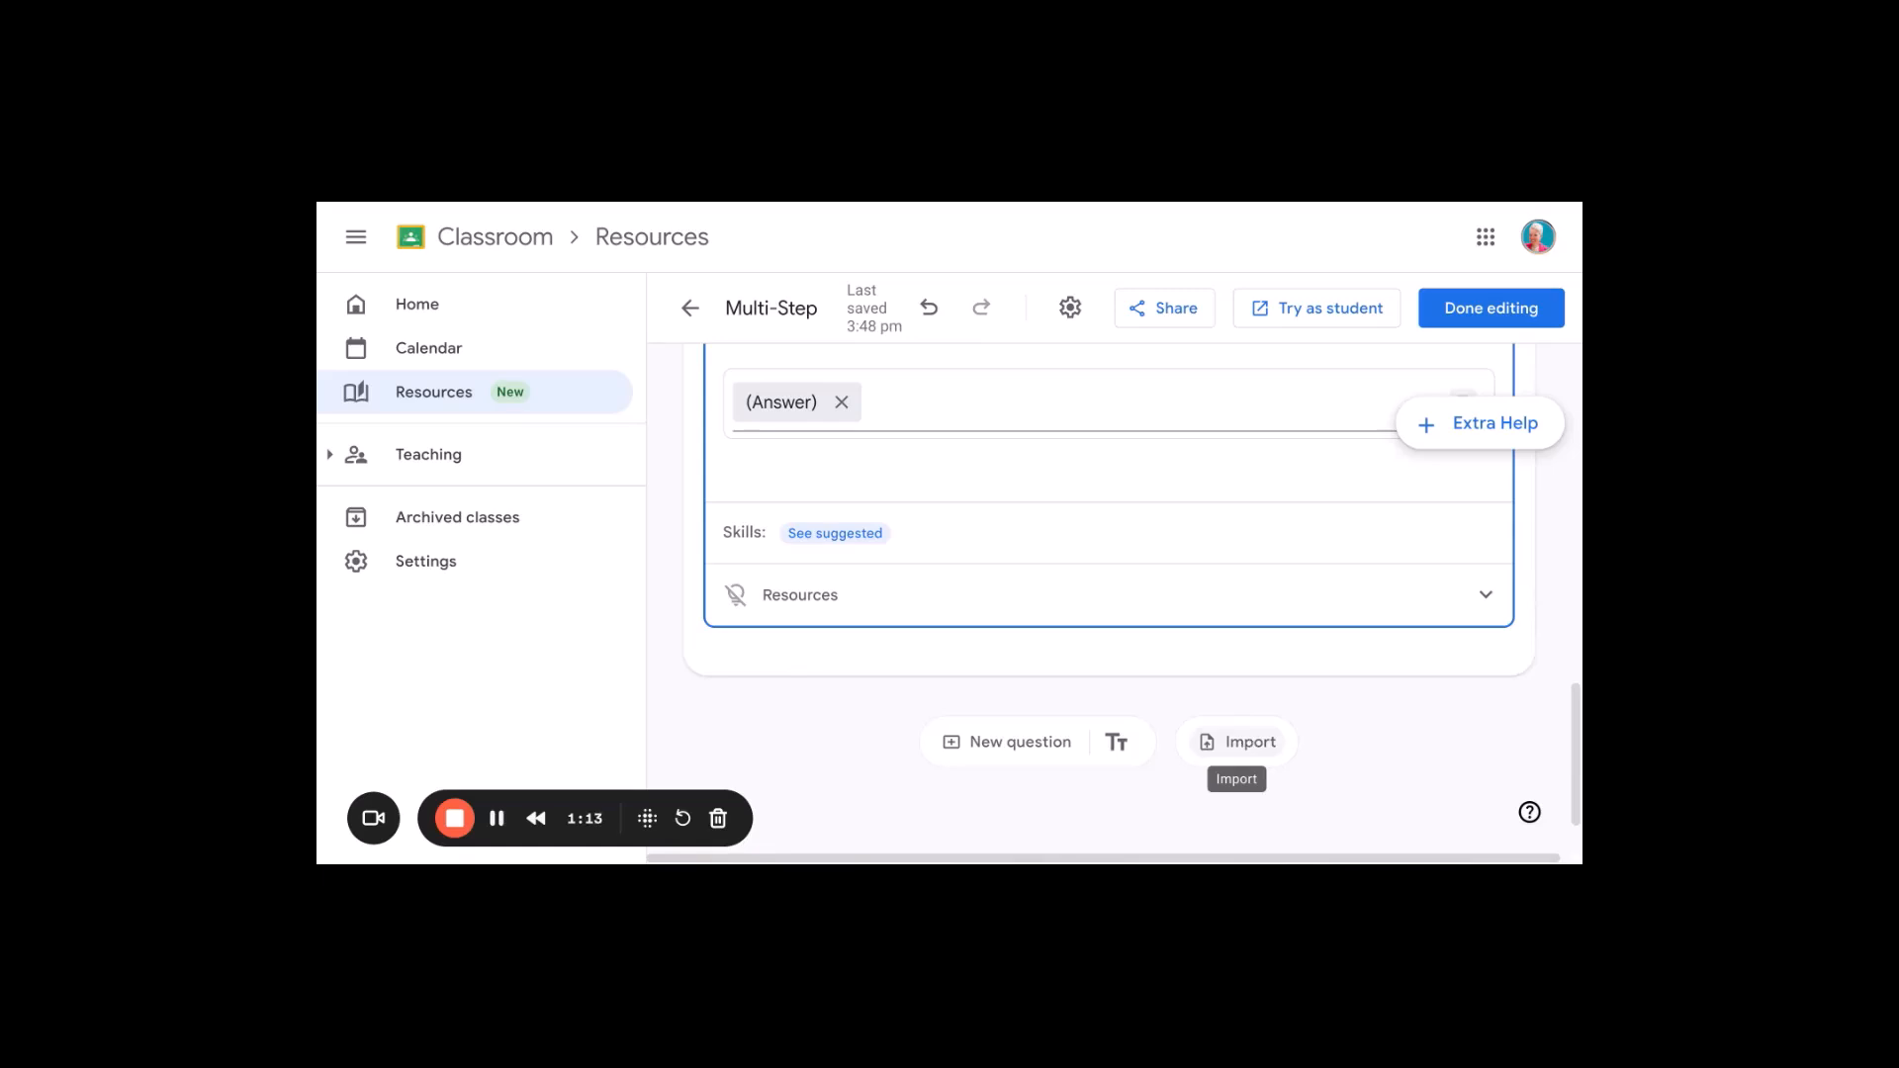
mouse_move(993, 758)
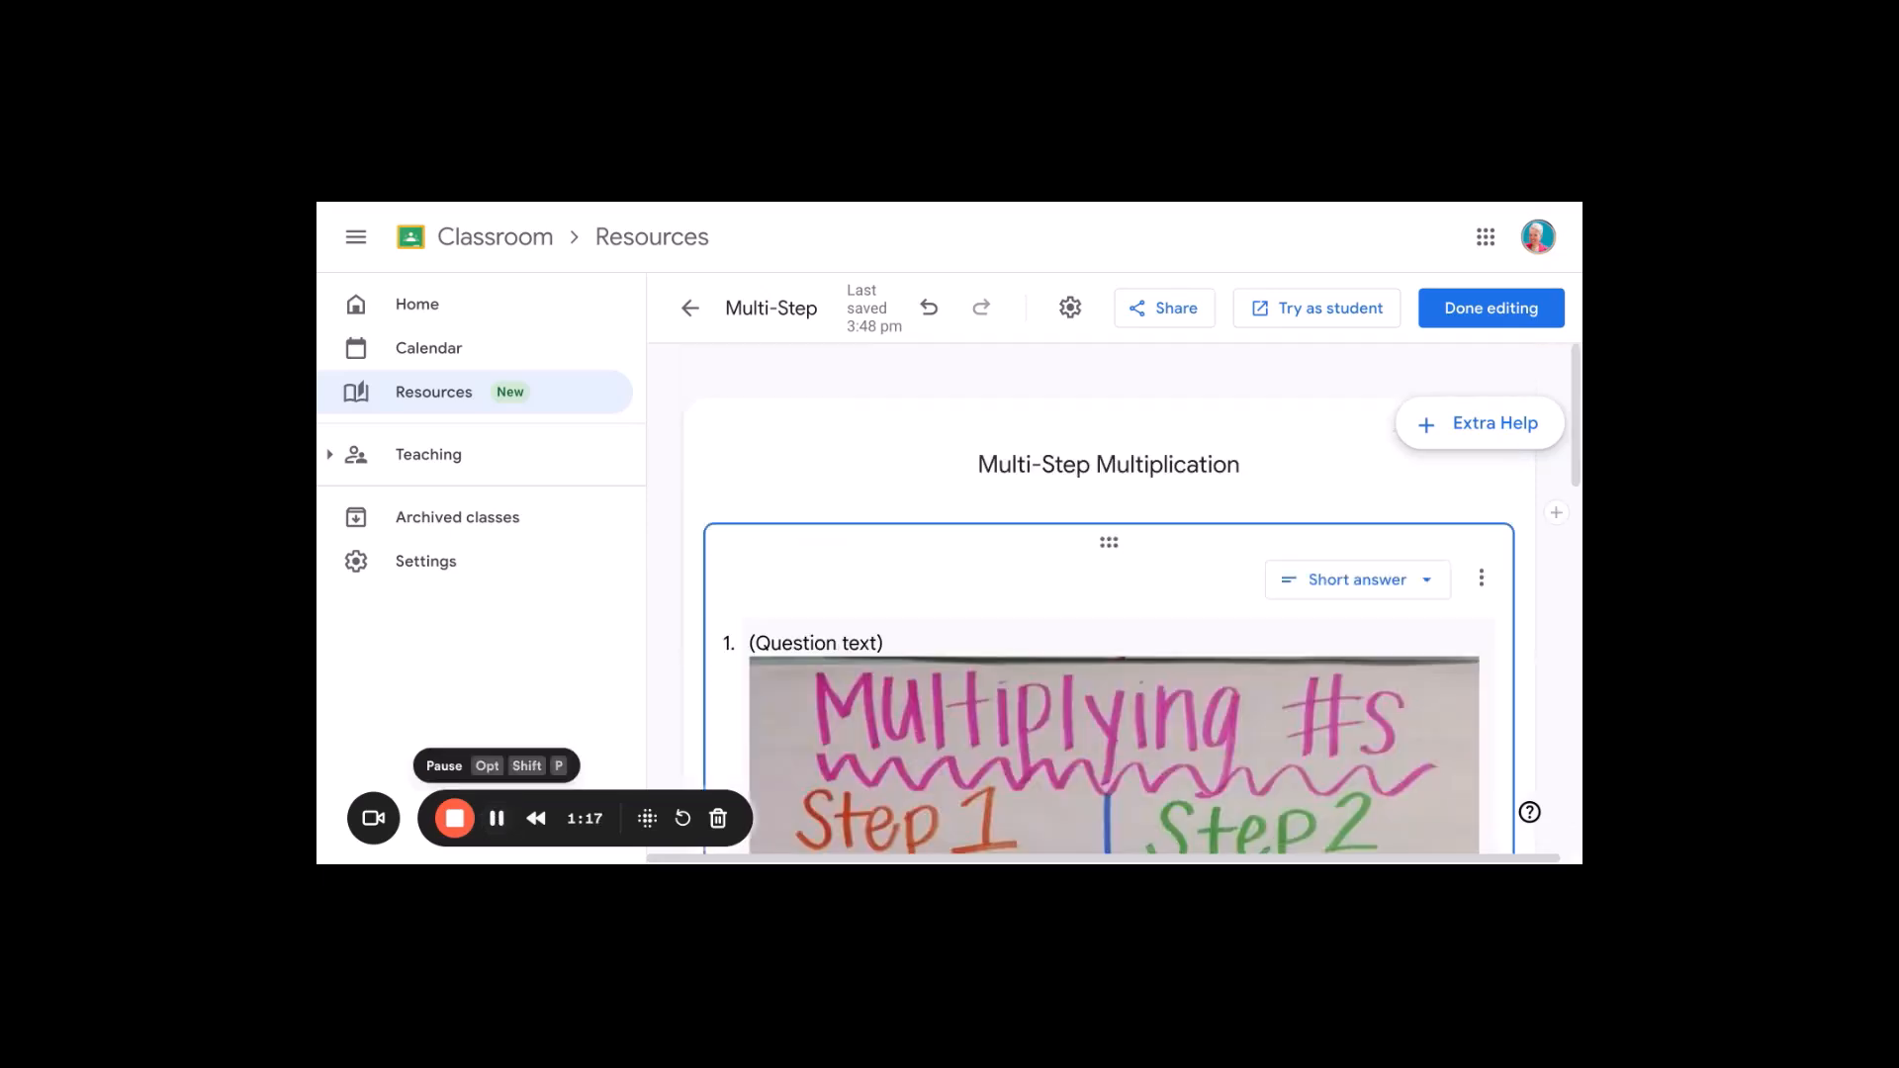
mouse_move(1225, 355)
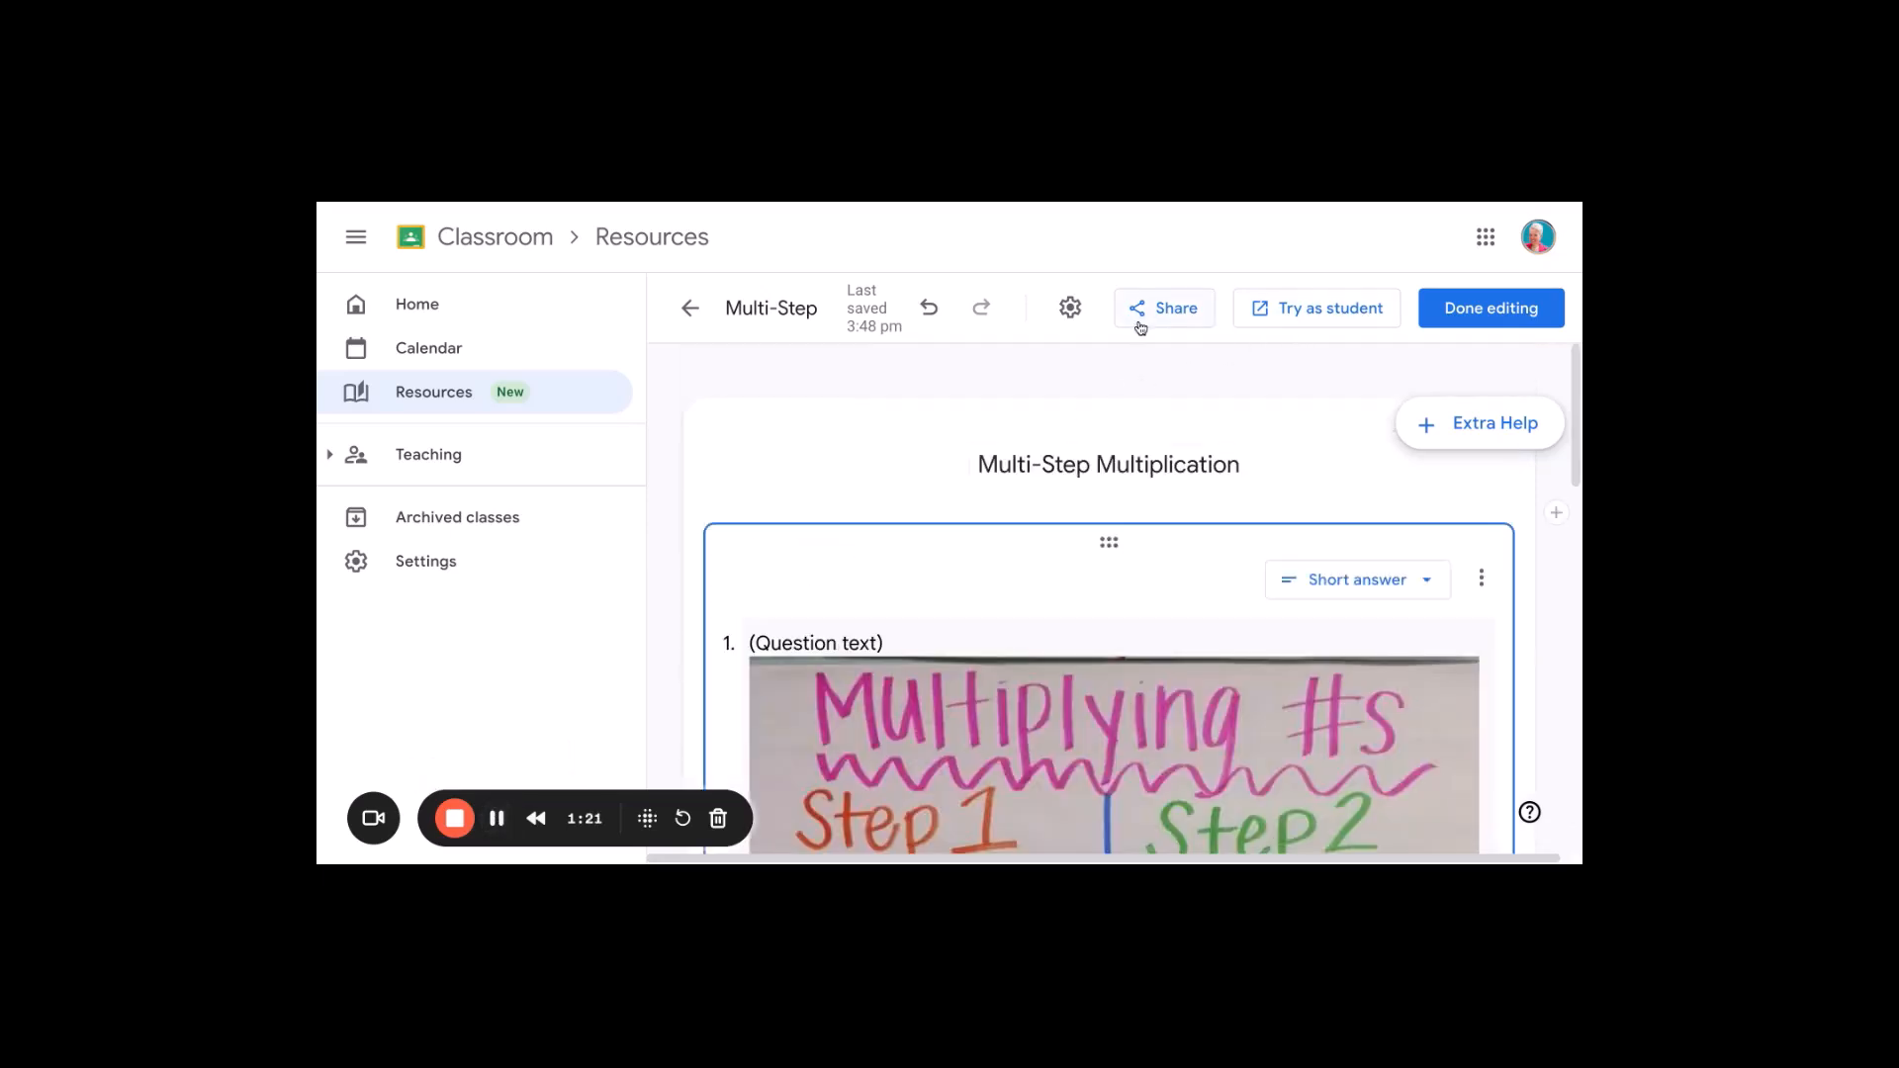
left_click(1069, 308)
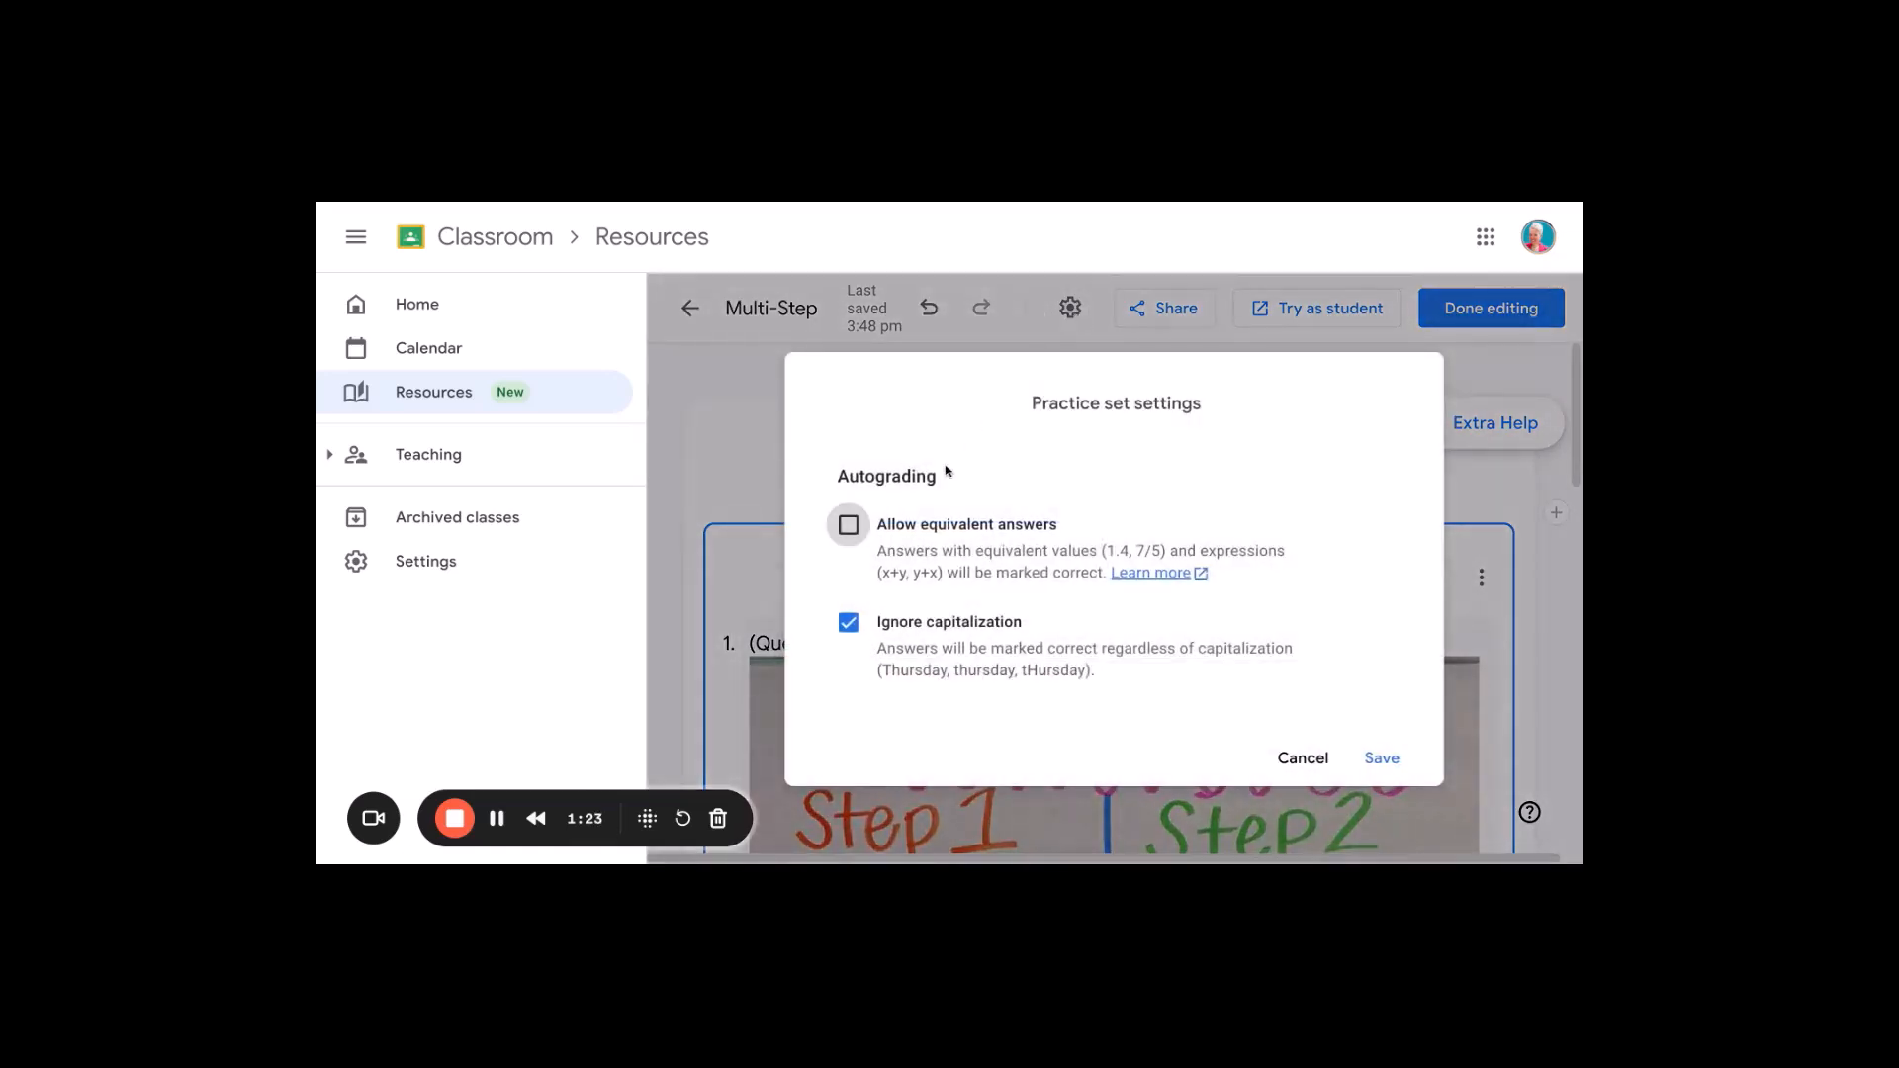
mouse_move(1213, 728)
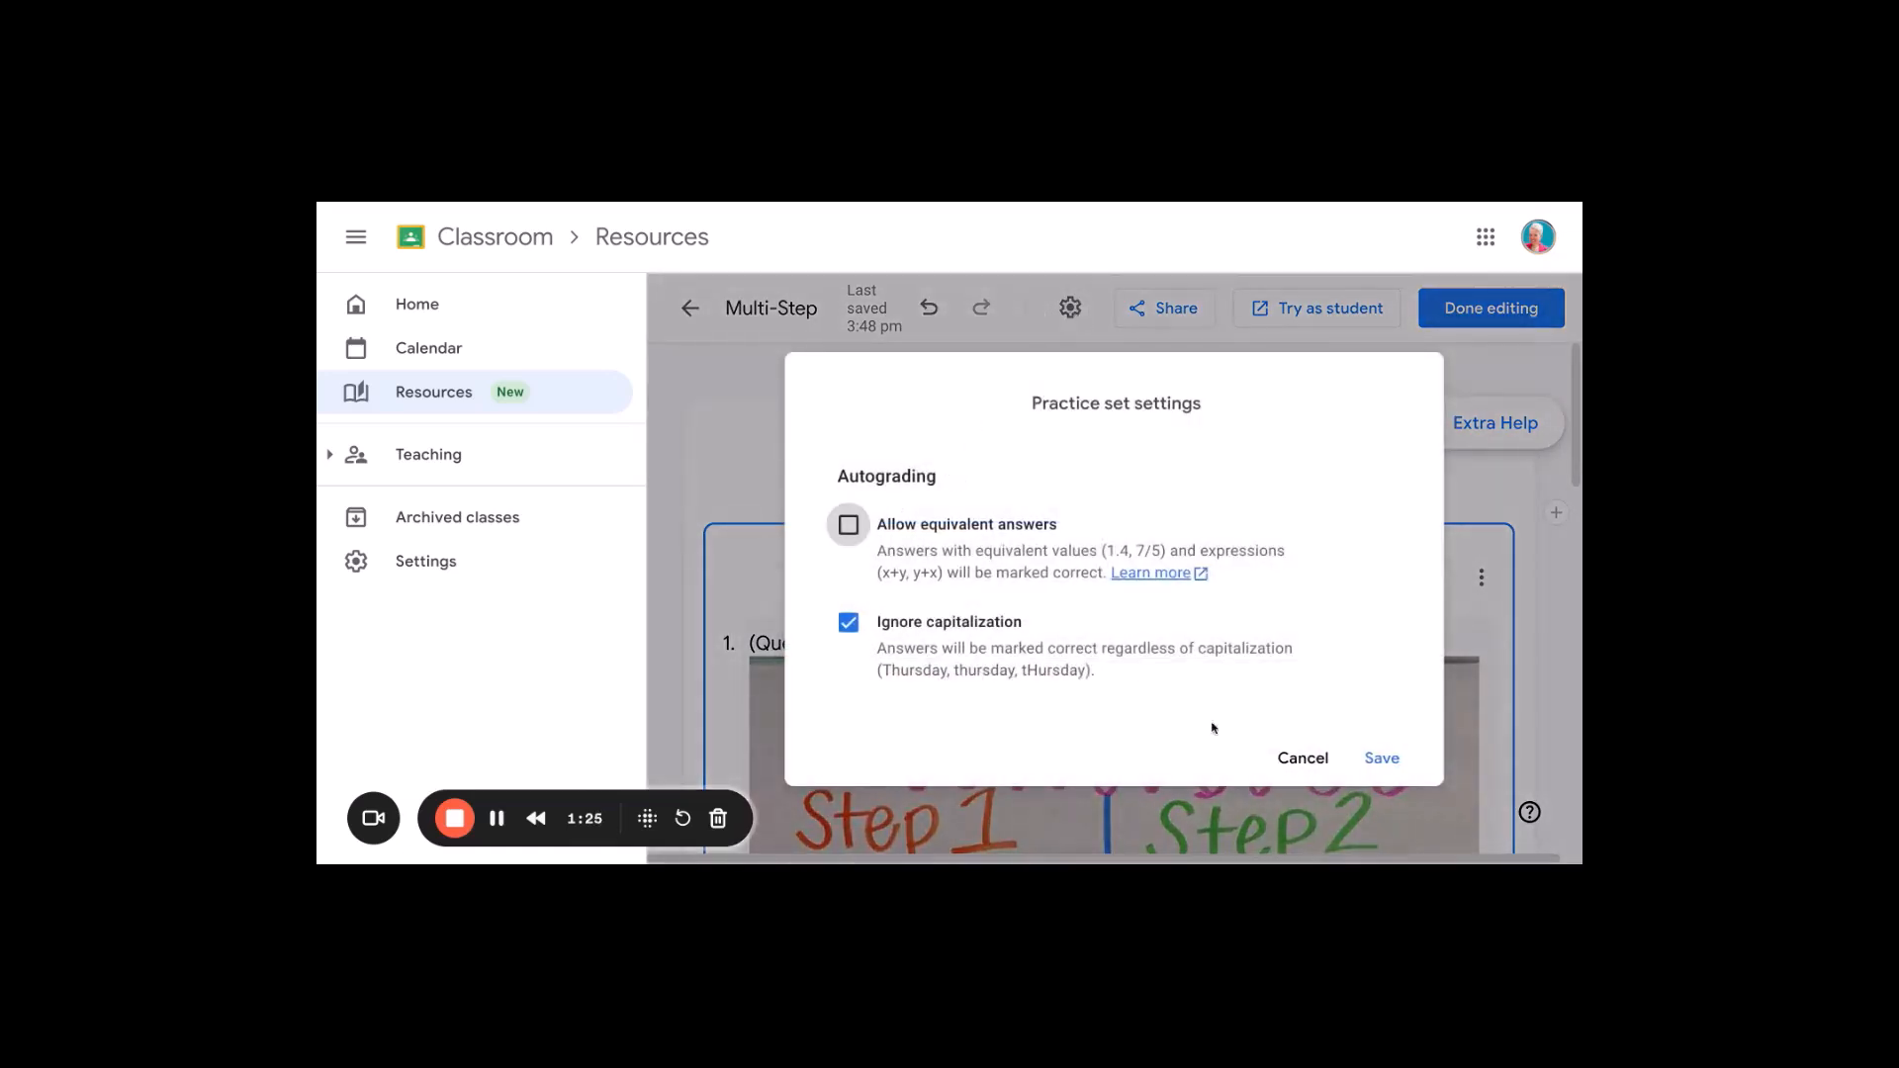